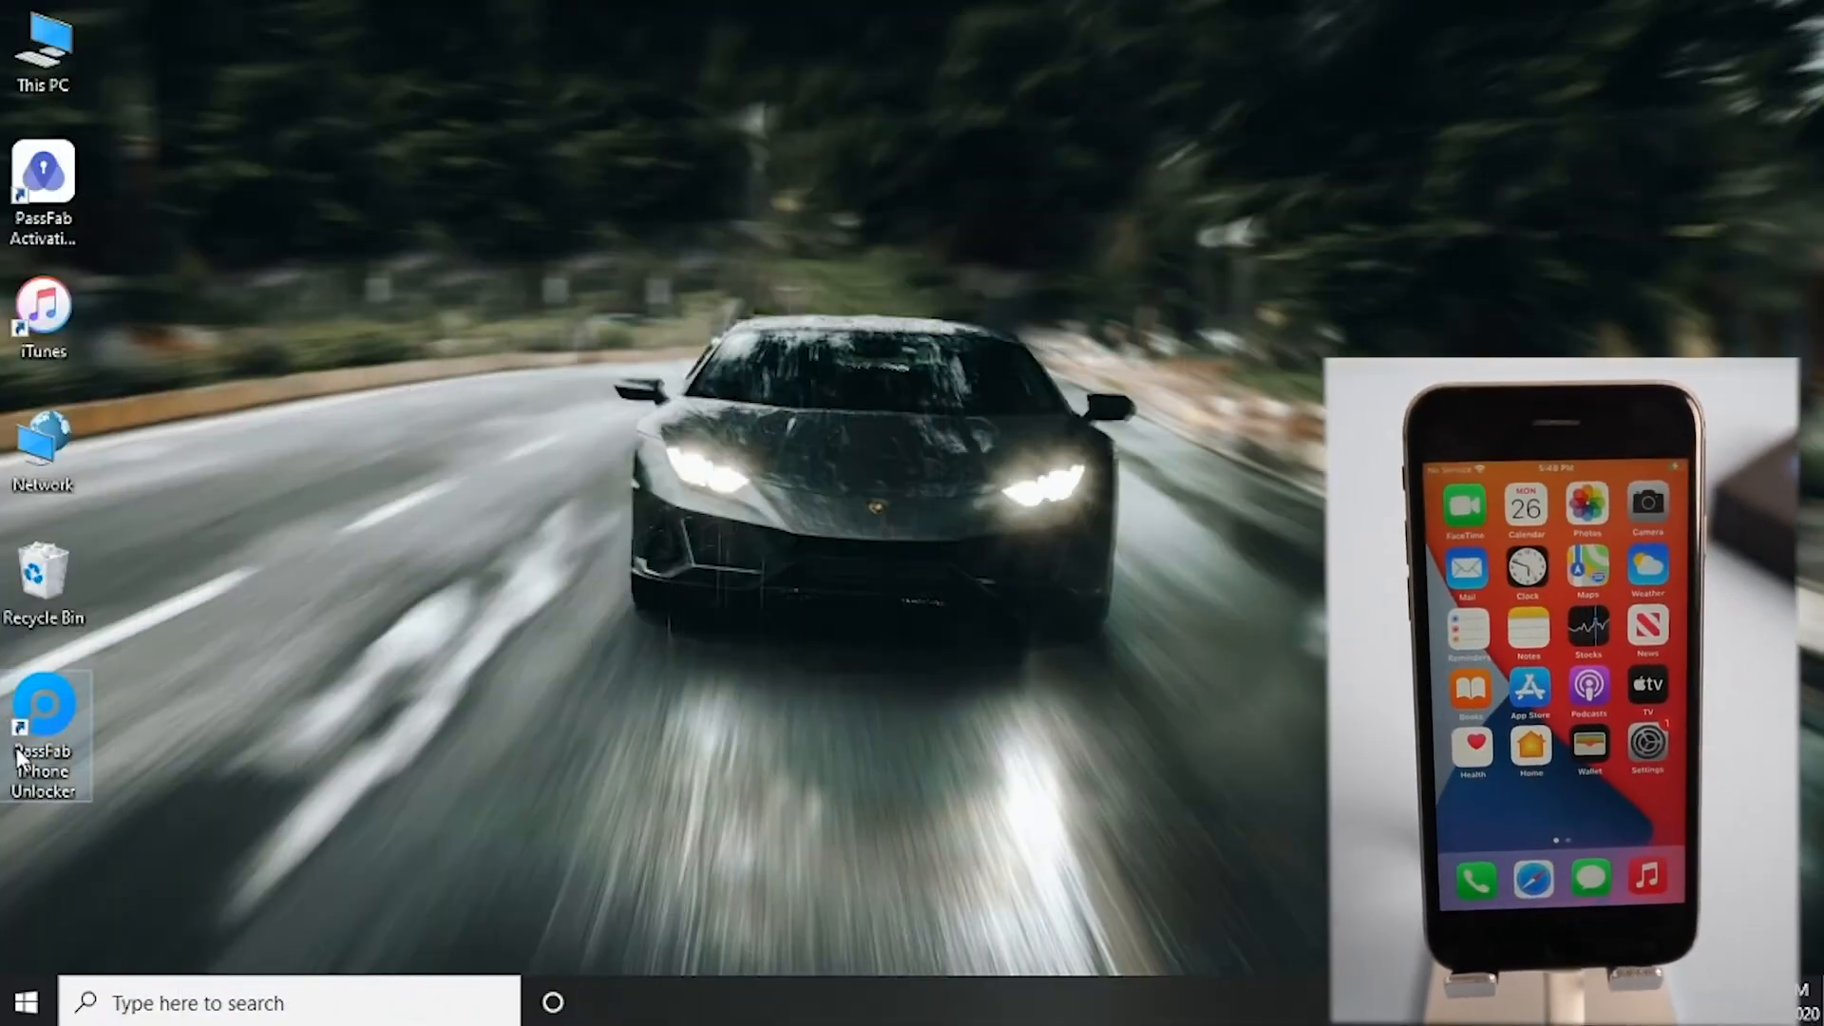
# Remove the iPhone 6S lock screen passcode in iPhone Unlocker using the downloaded iOS 14.1 firmware.
pyautogui.doubleClick(43, 722)
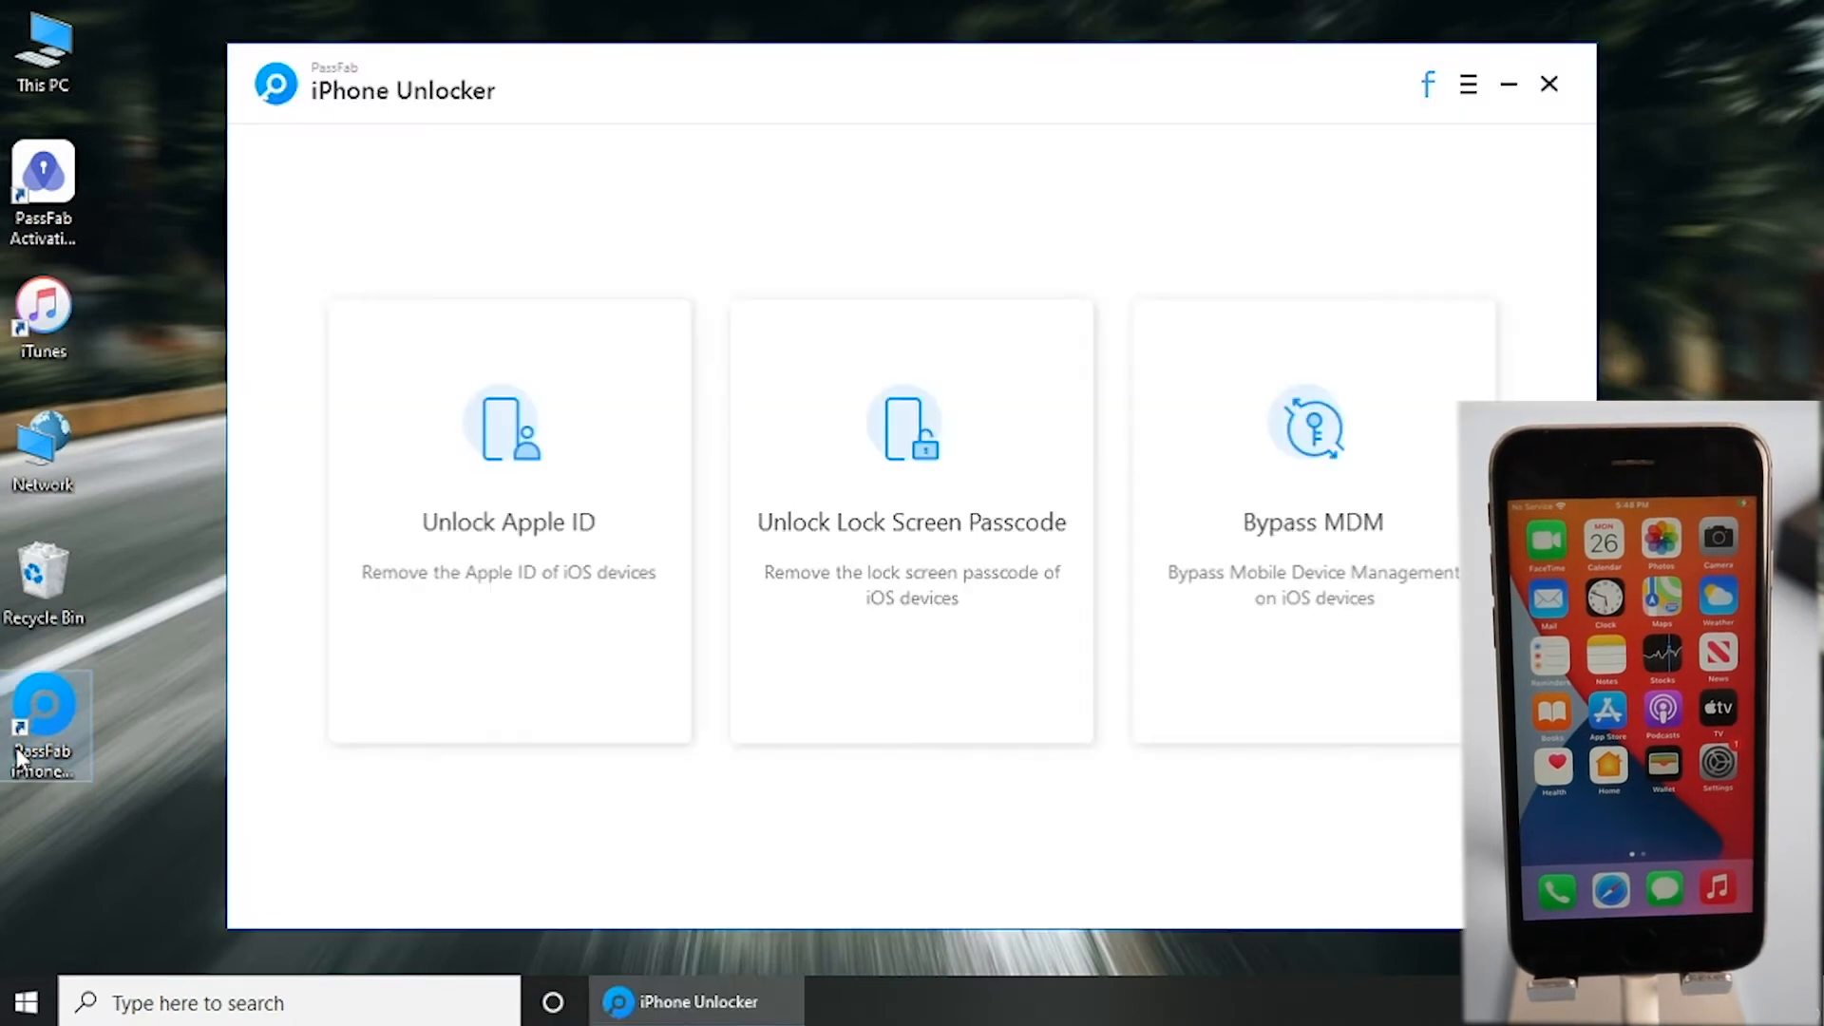
pyautogui.click(910, 521)
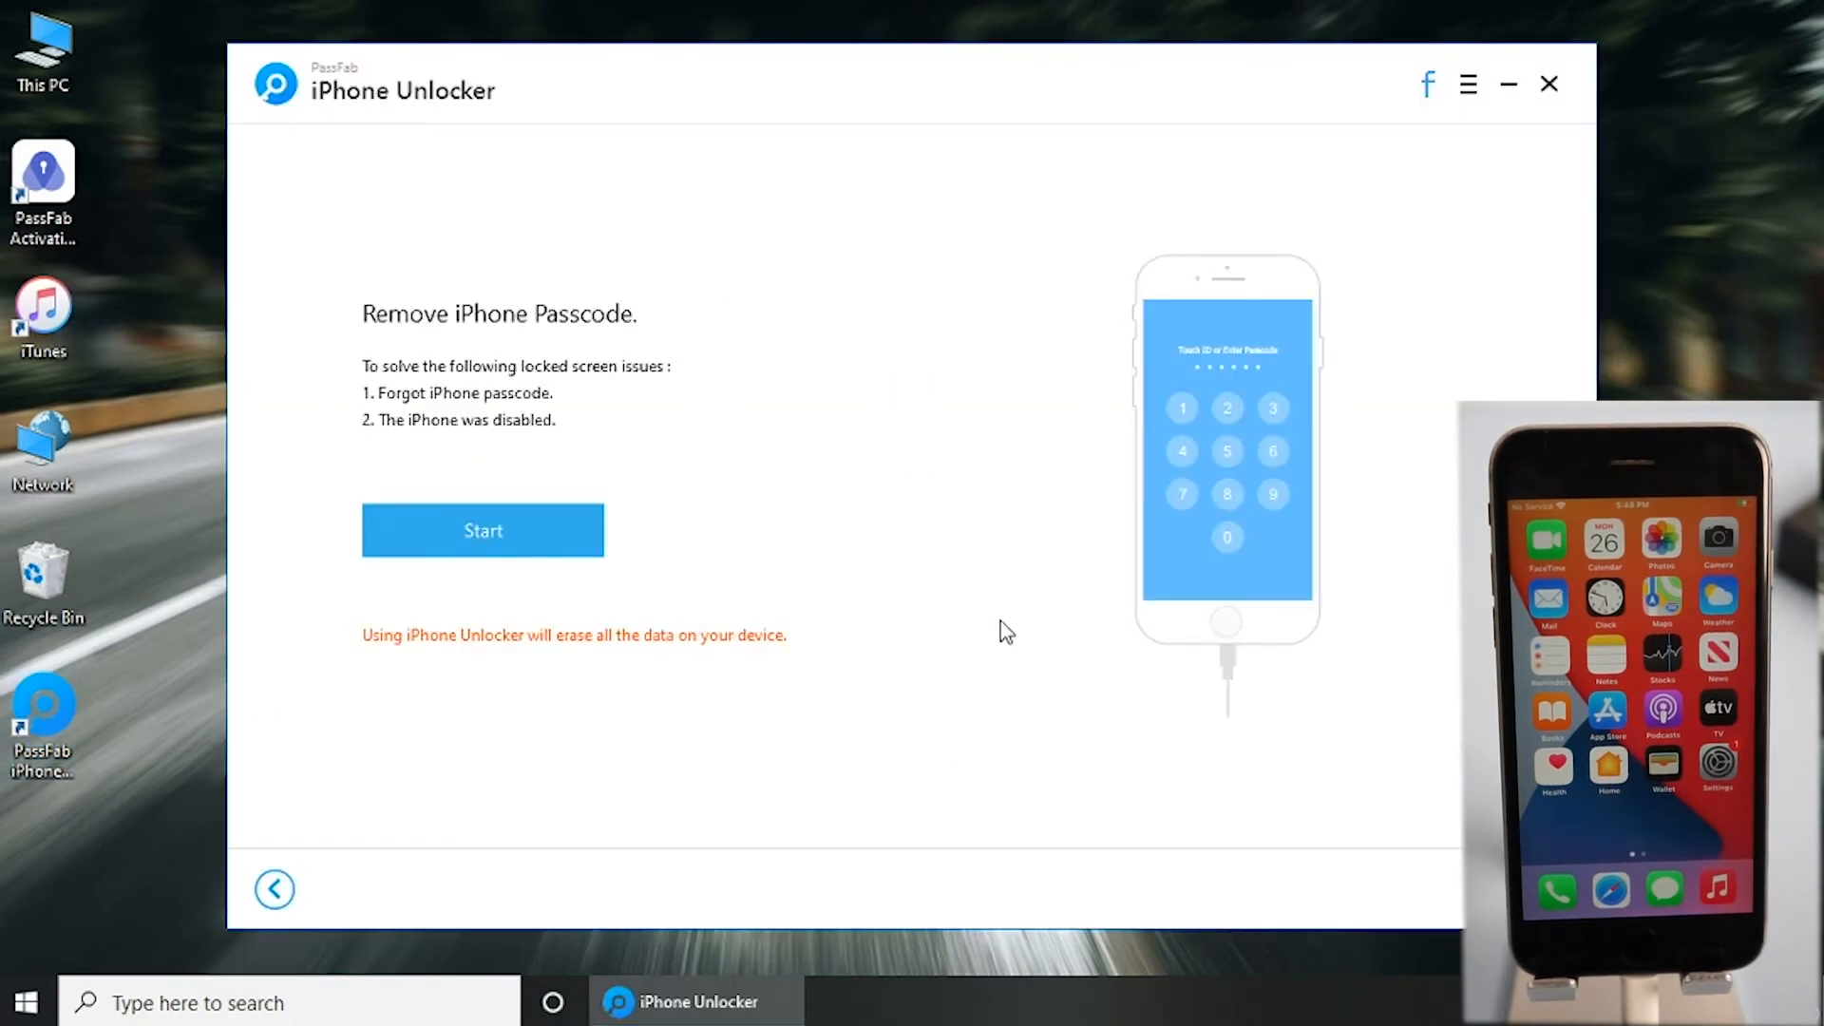
pyautogui.click(480, 530)
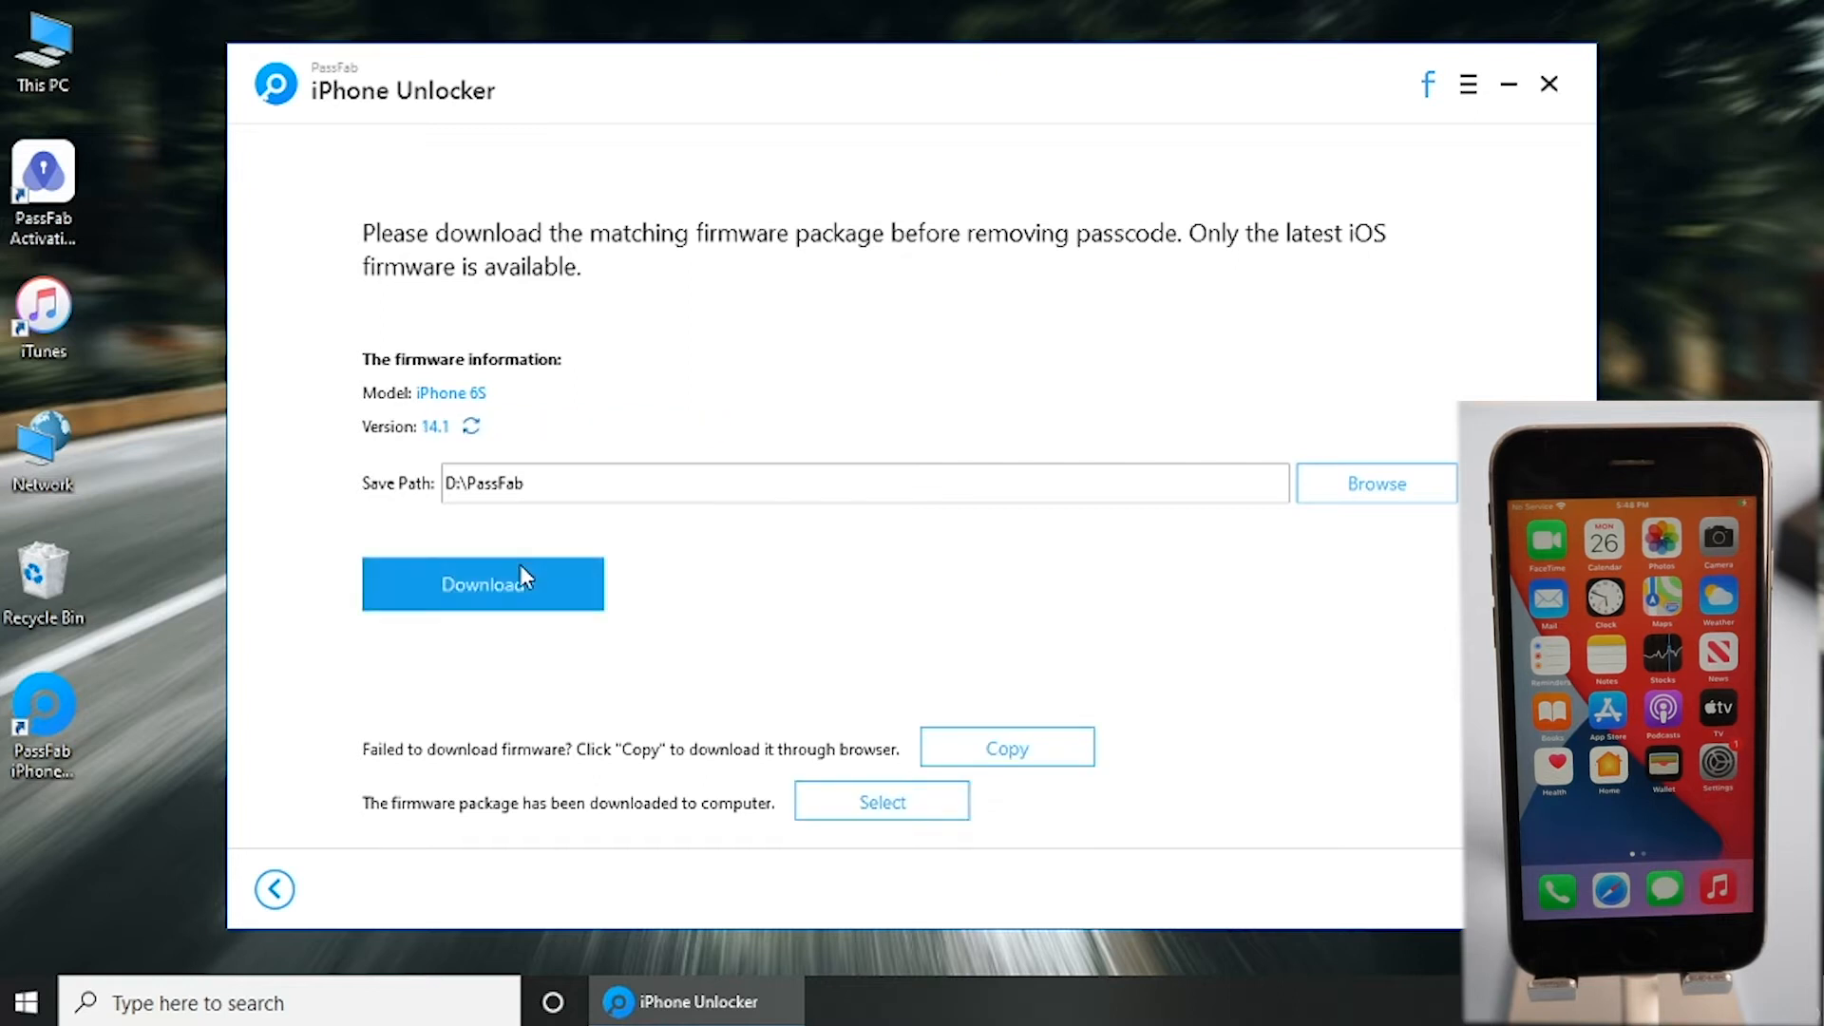
pyautogui.click(483, 584)
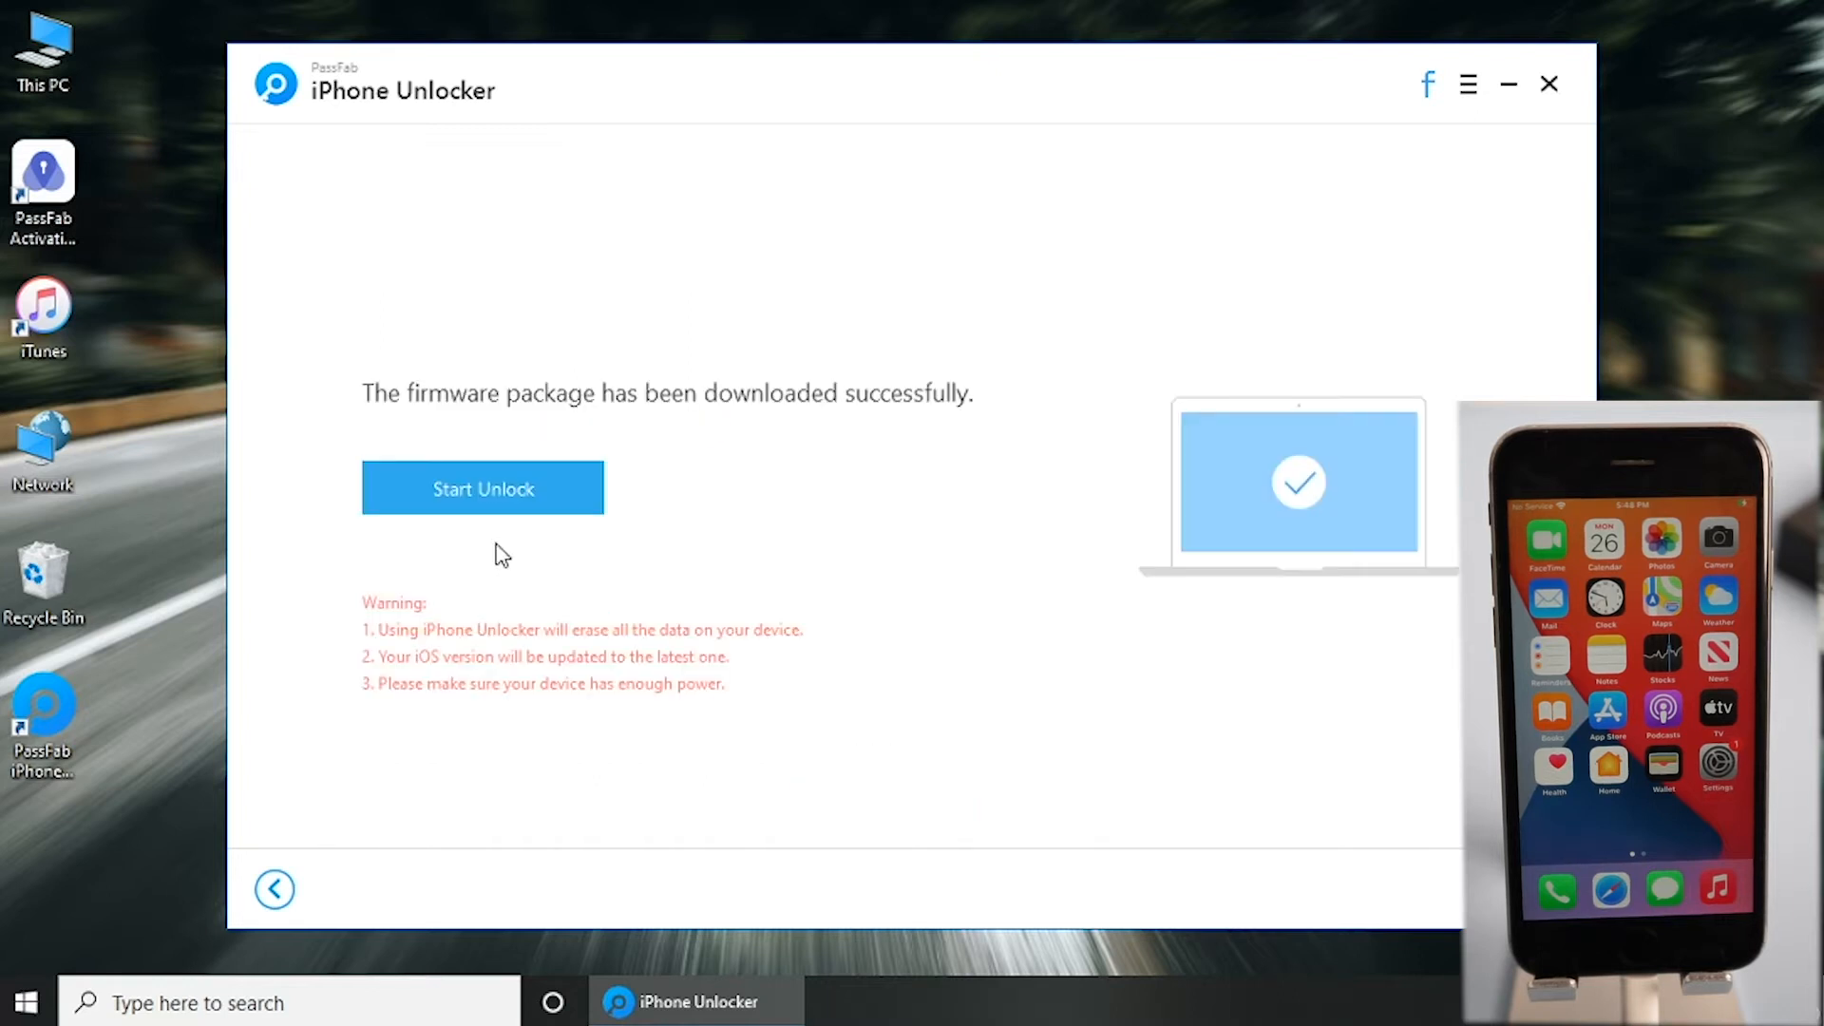
pyautogui.click(481, 488)
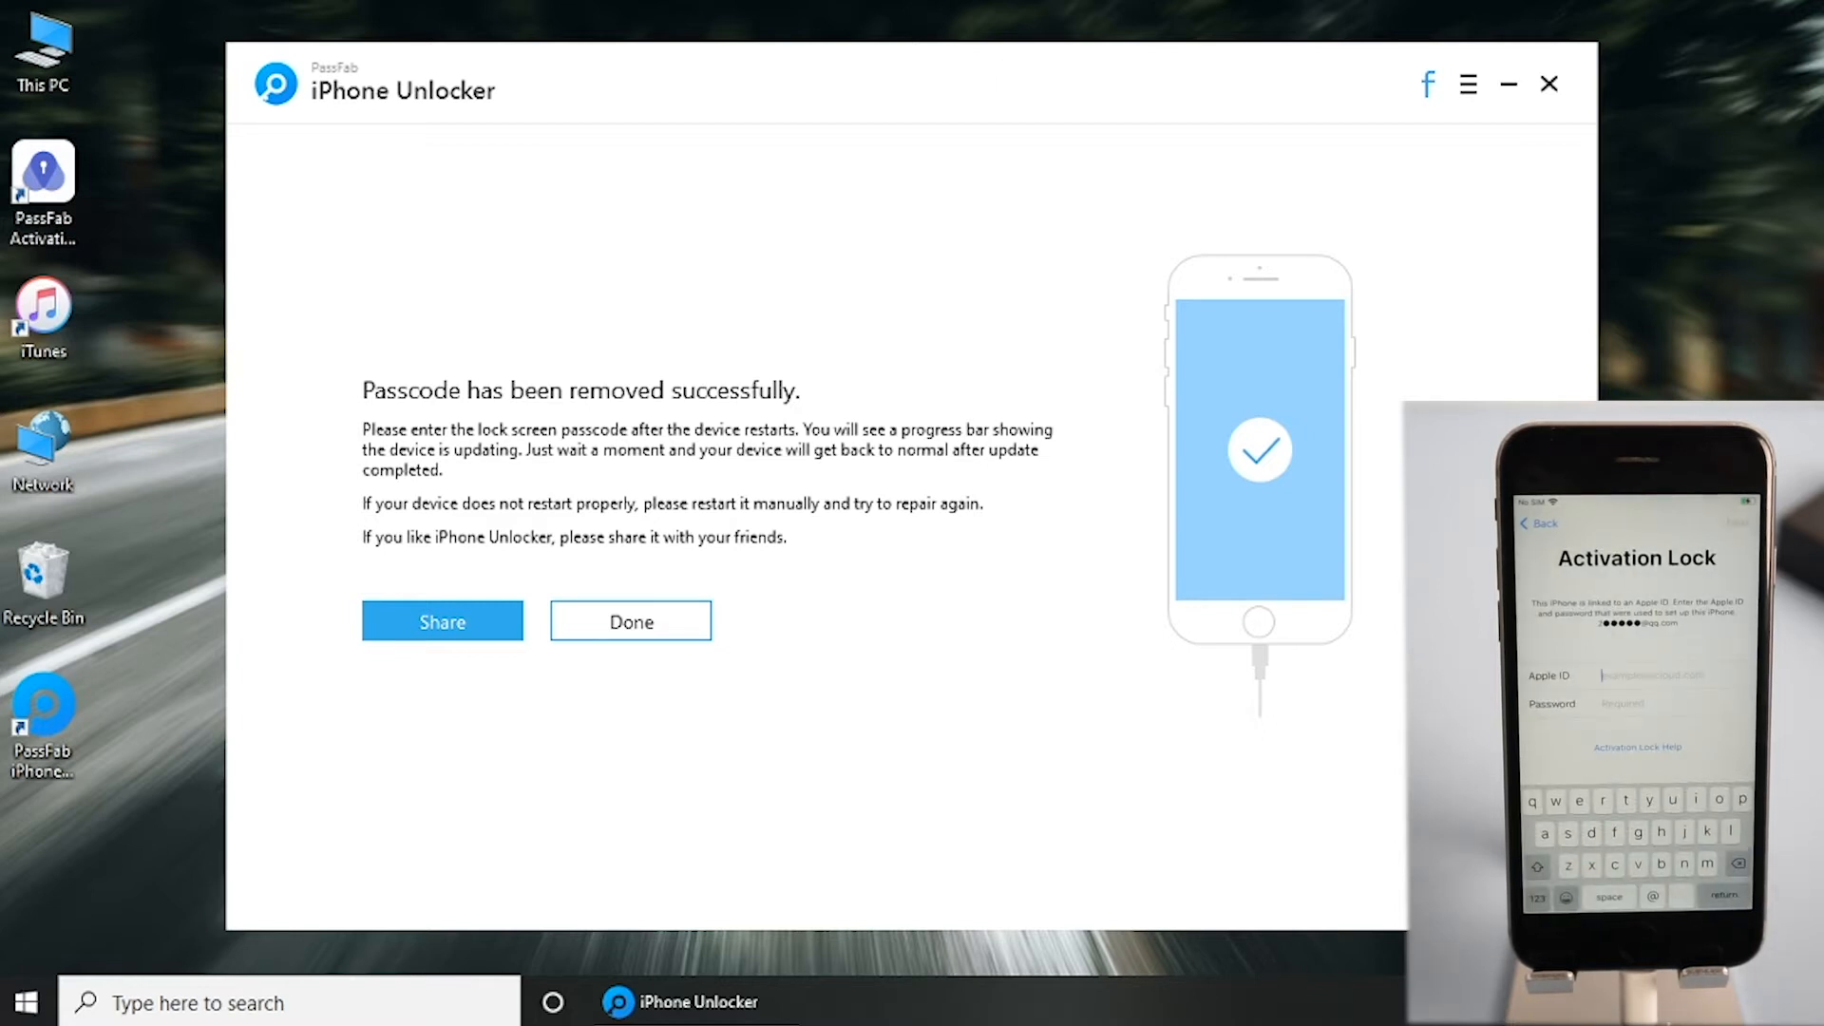
# Close iPhone Unlocker, launch Activation Unlocker and accept its agreement to reach the jailbreak prompt.
pyautogui.click(629, 620)
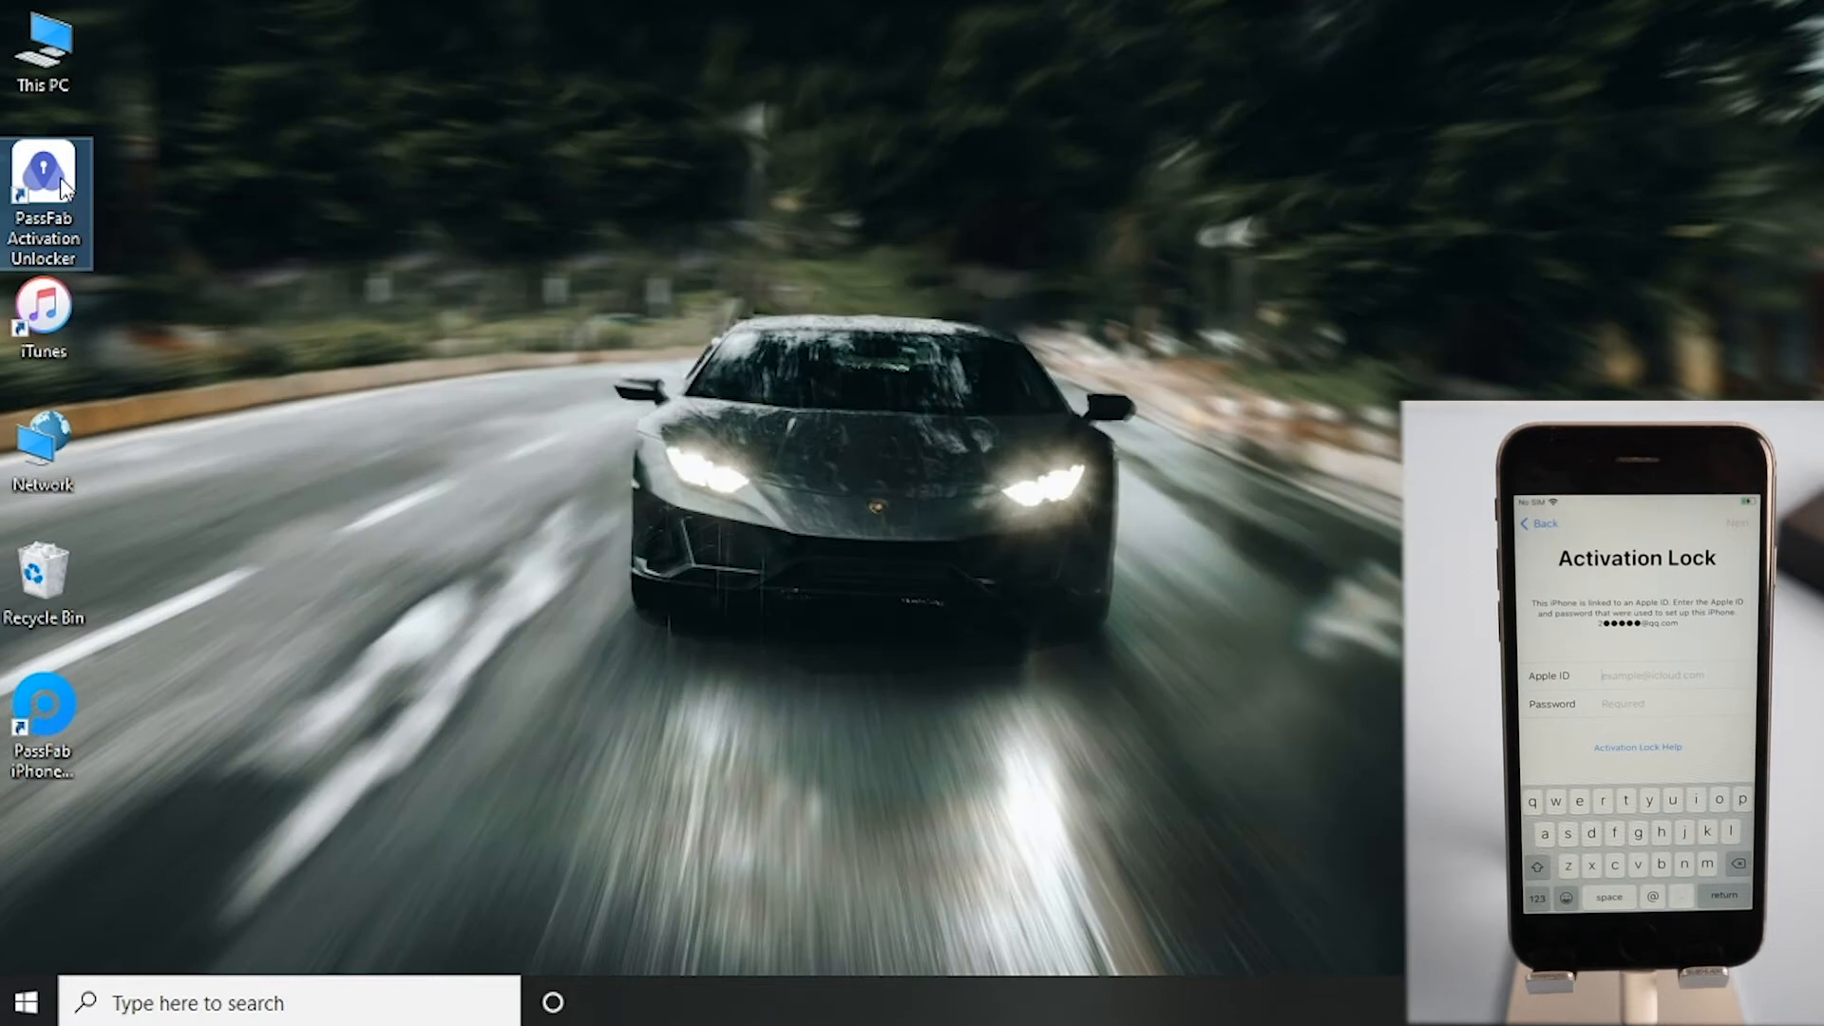
pyautogui.doubleClick(44, 186)
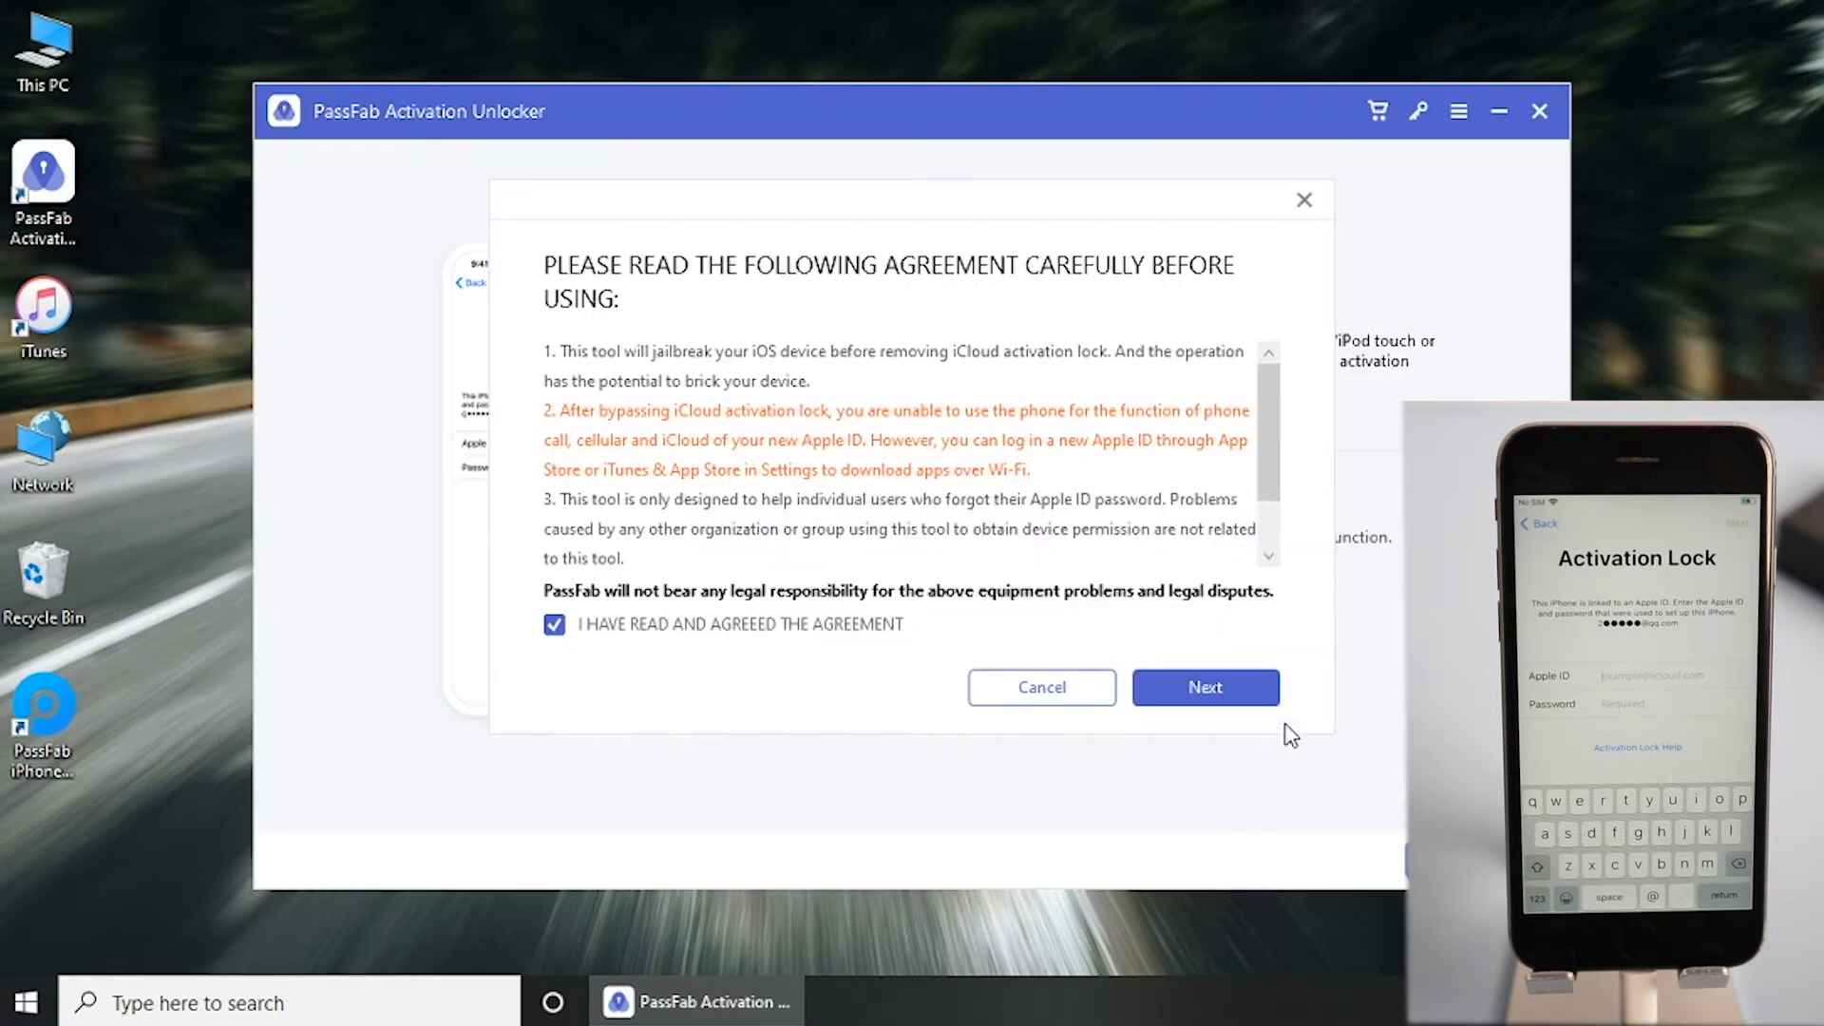
pyautogui.click(1205, 688)
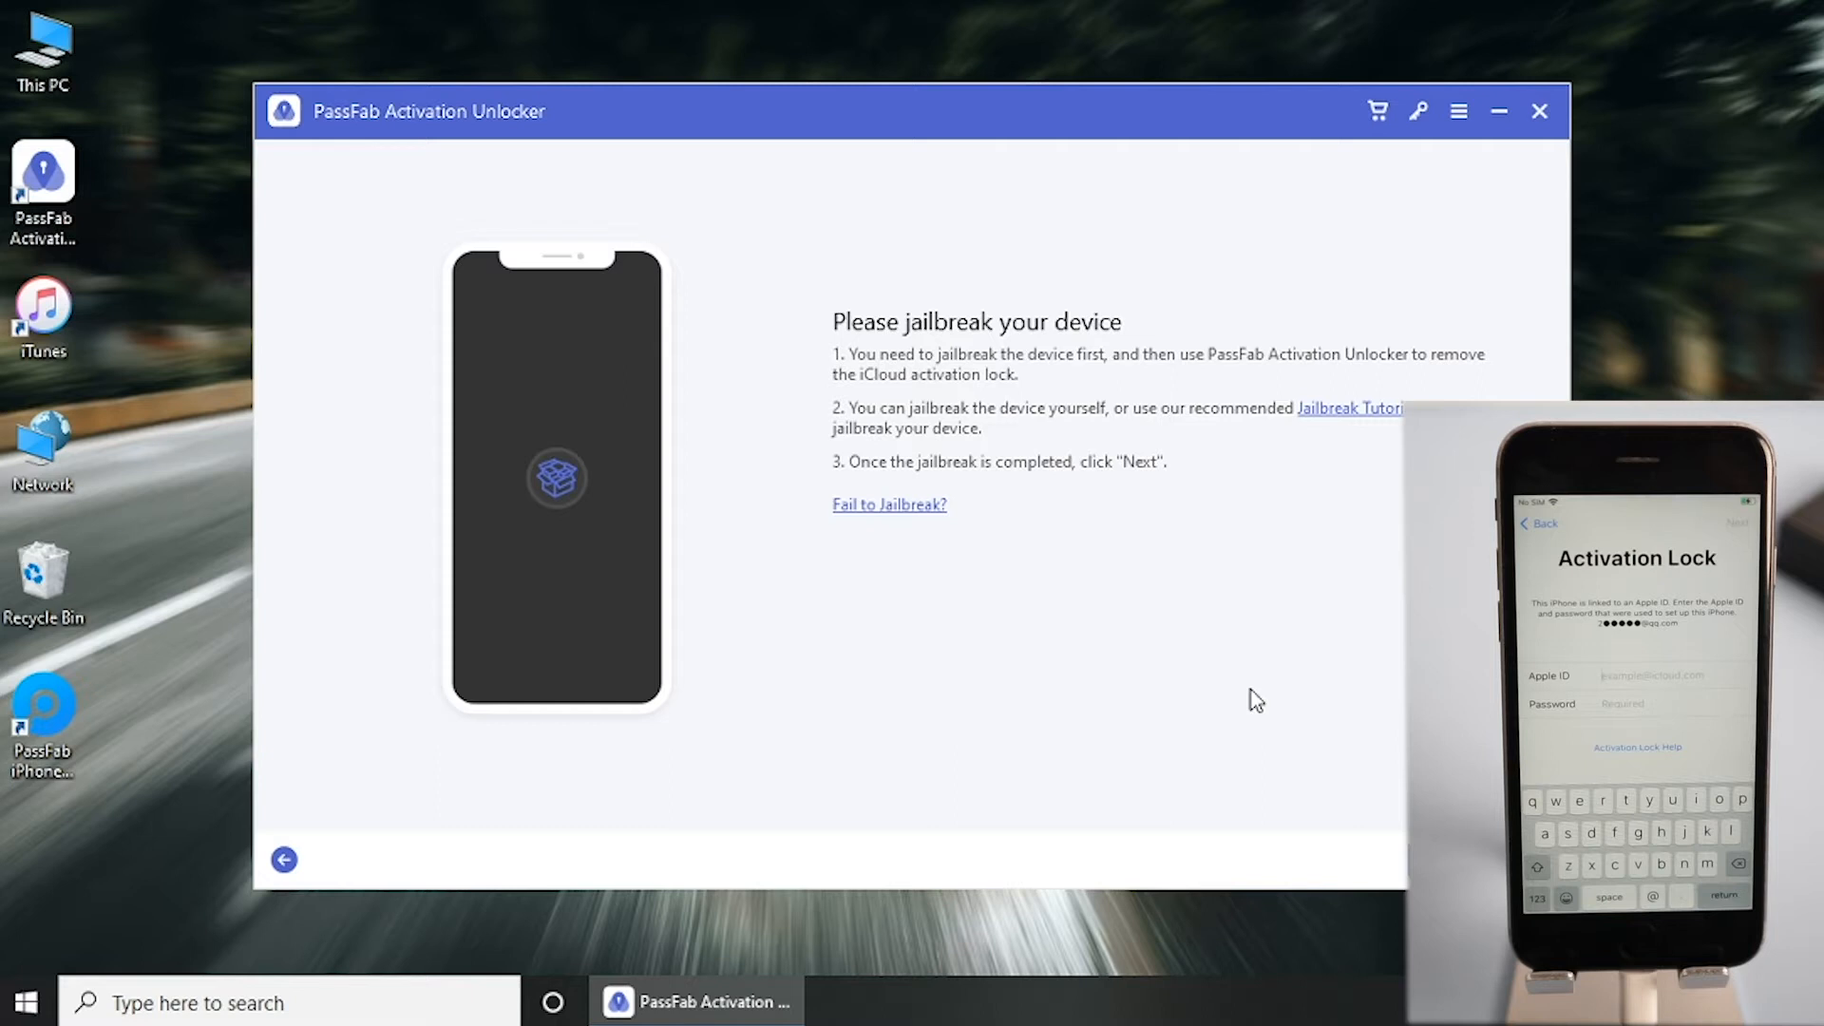
pyautogui.moveTo(1371, 421)
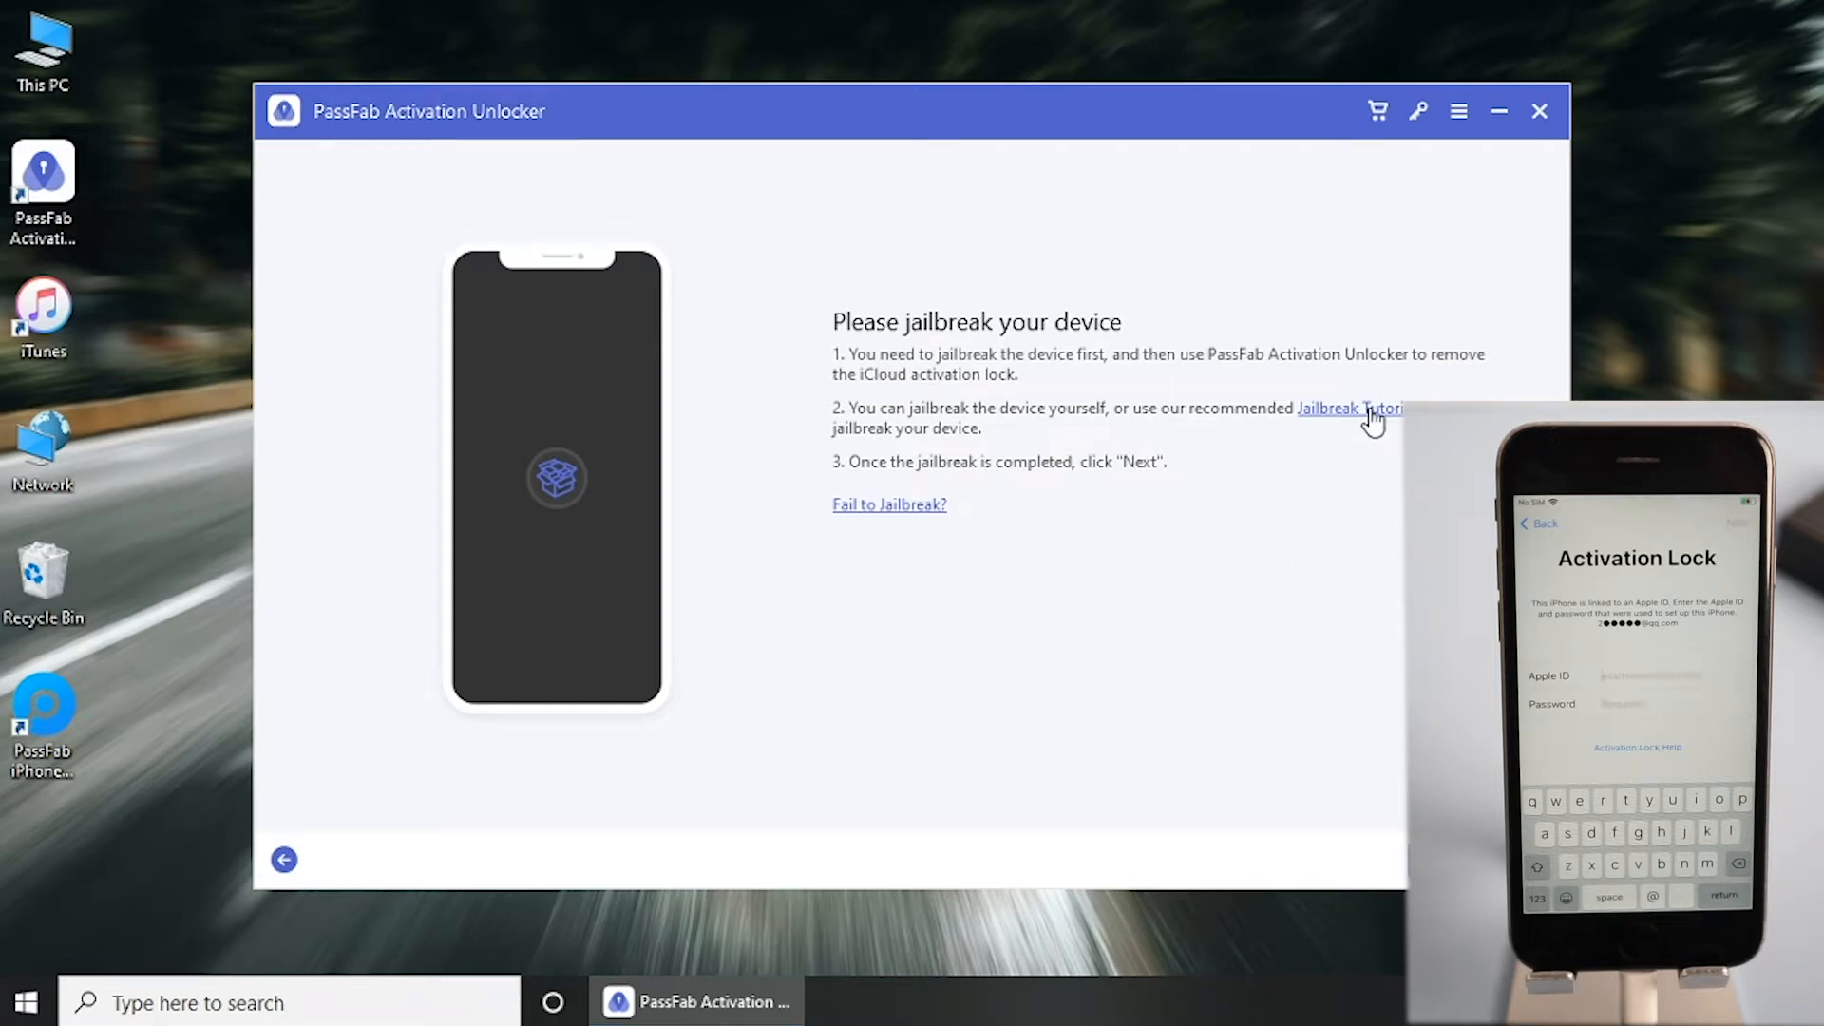
# From the jailbreak tutorial in Edge, download checkn1x-1.0.6-amd64.iso and launch Rufus.
pyautogui.click(1346, 408)
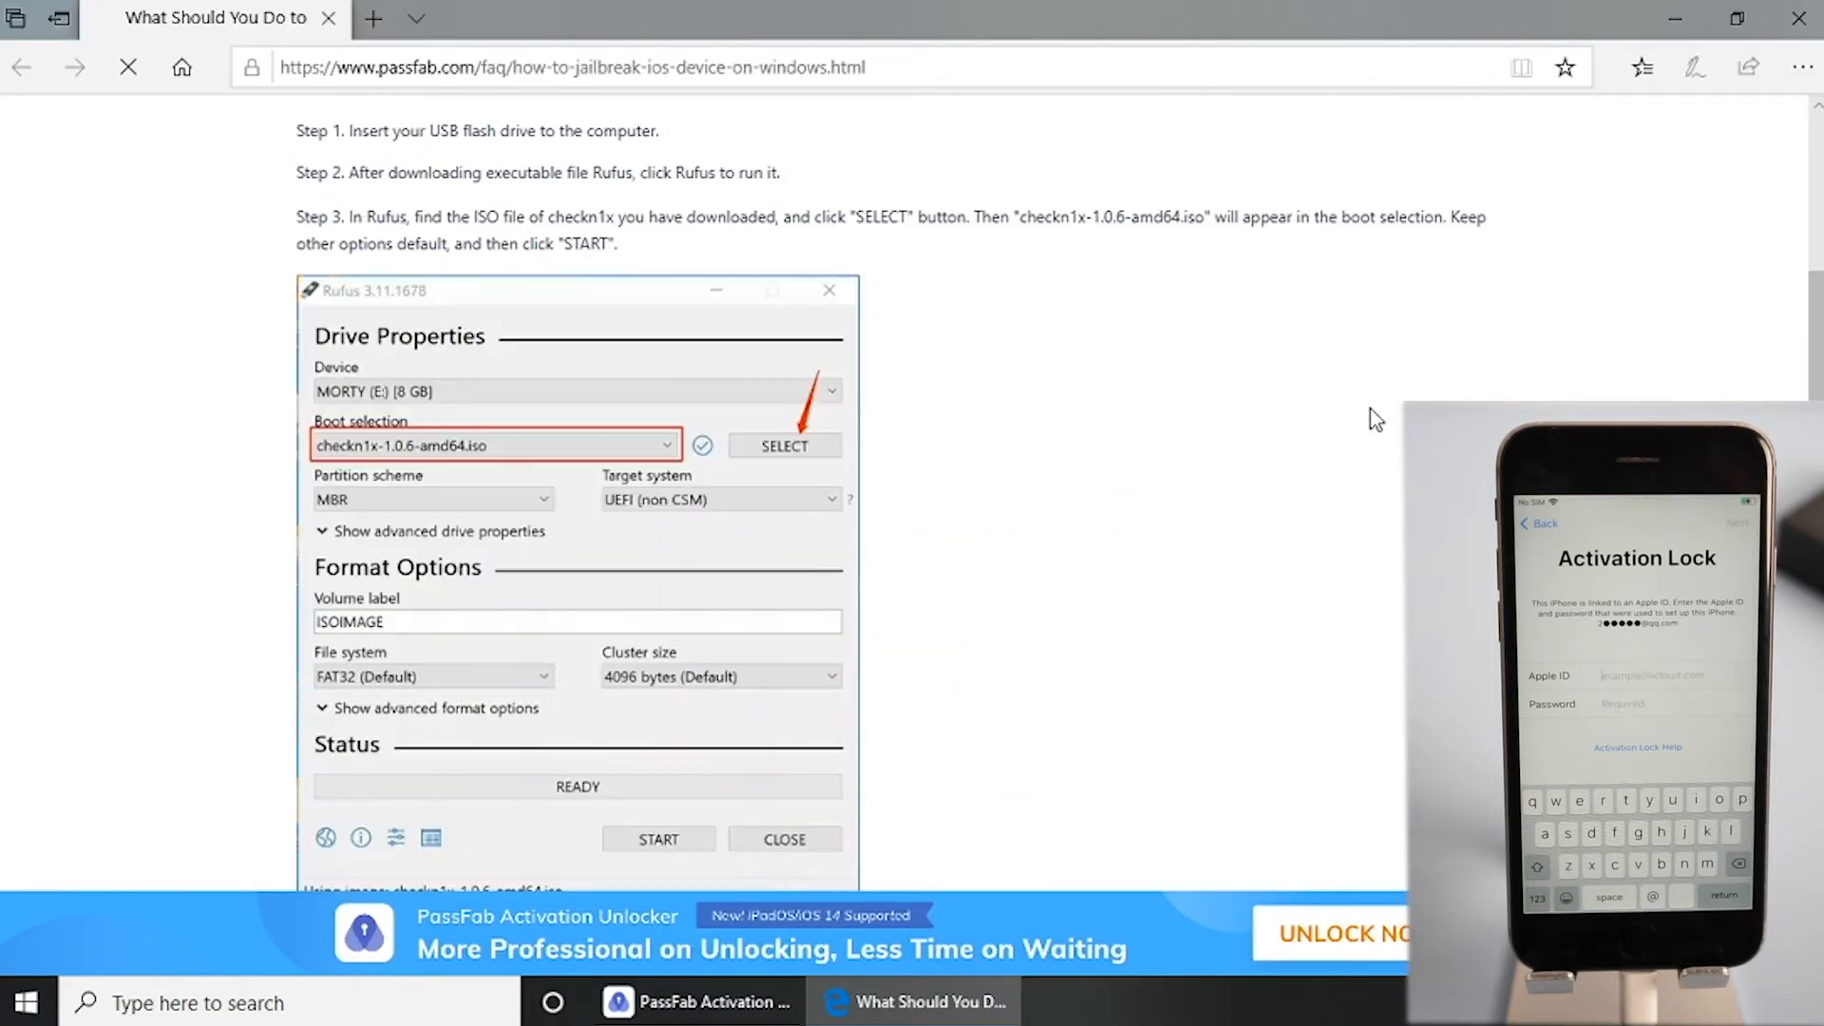
pyautogui.scroll(-3)
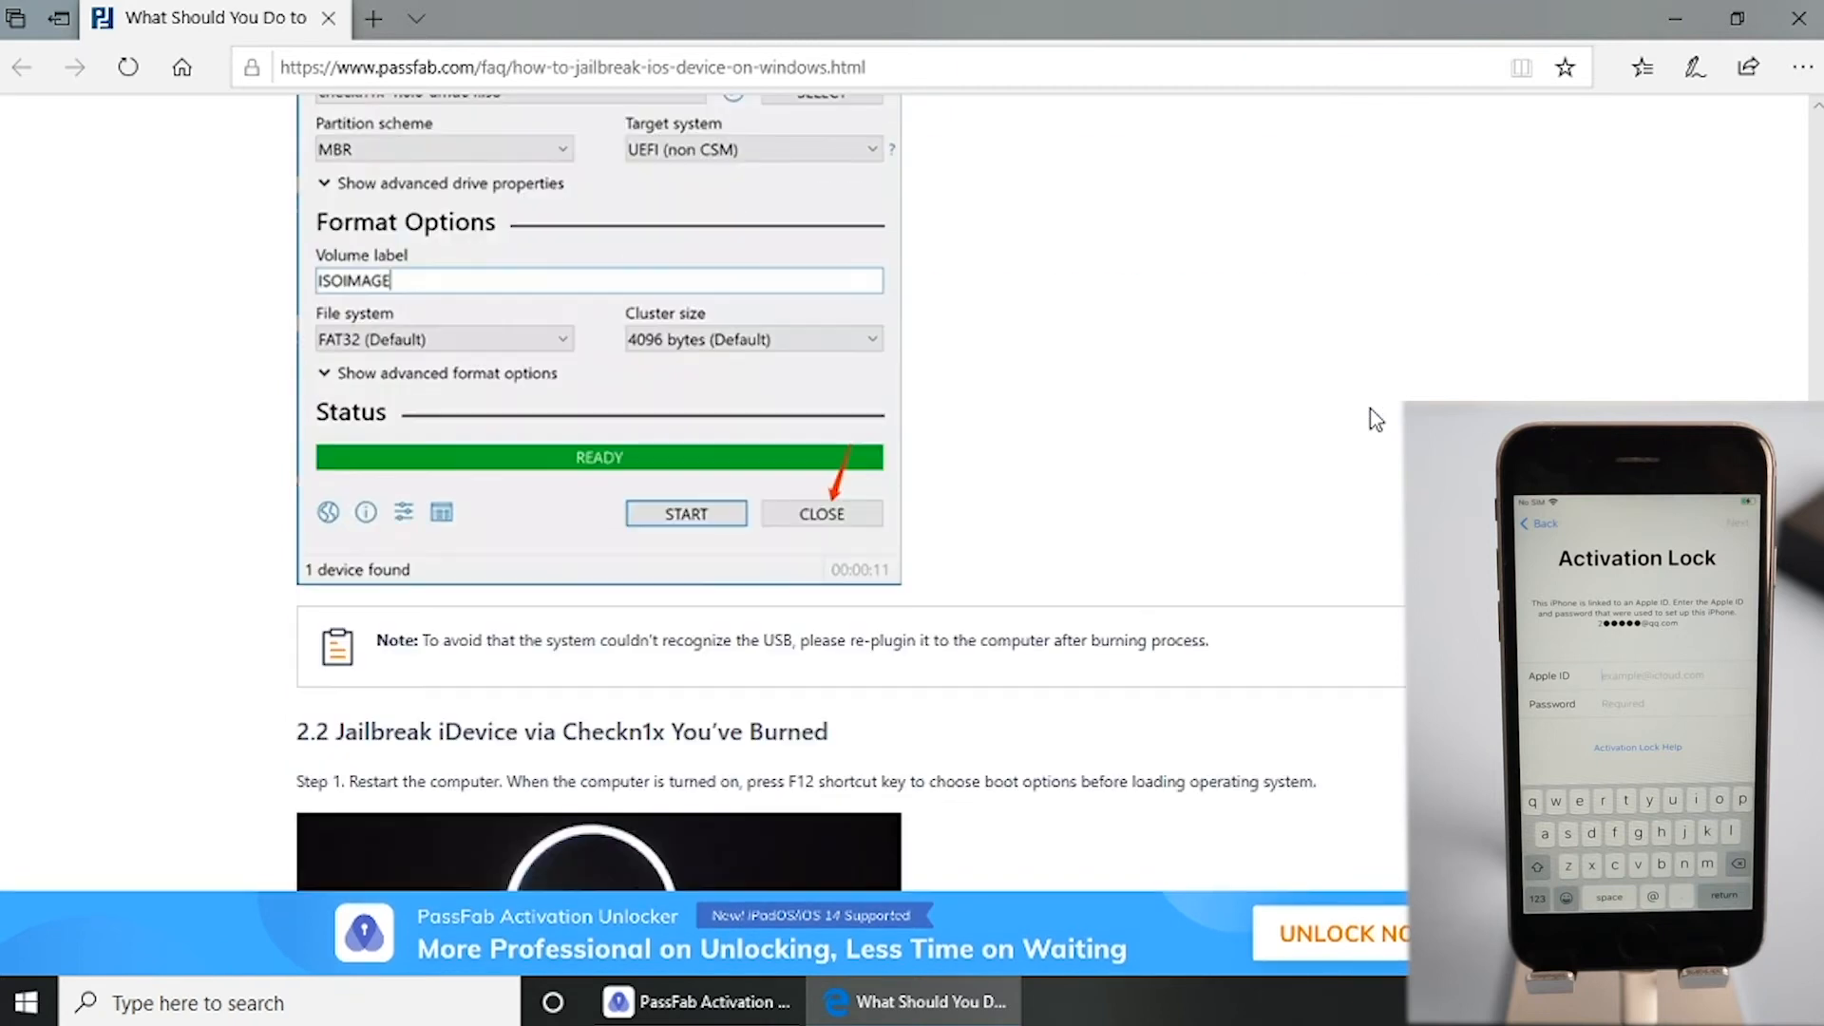
pyautogui.scroll(-3)
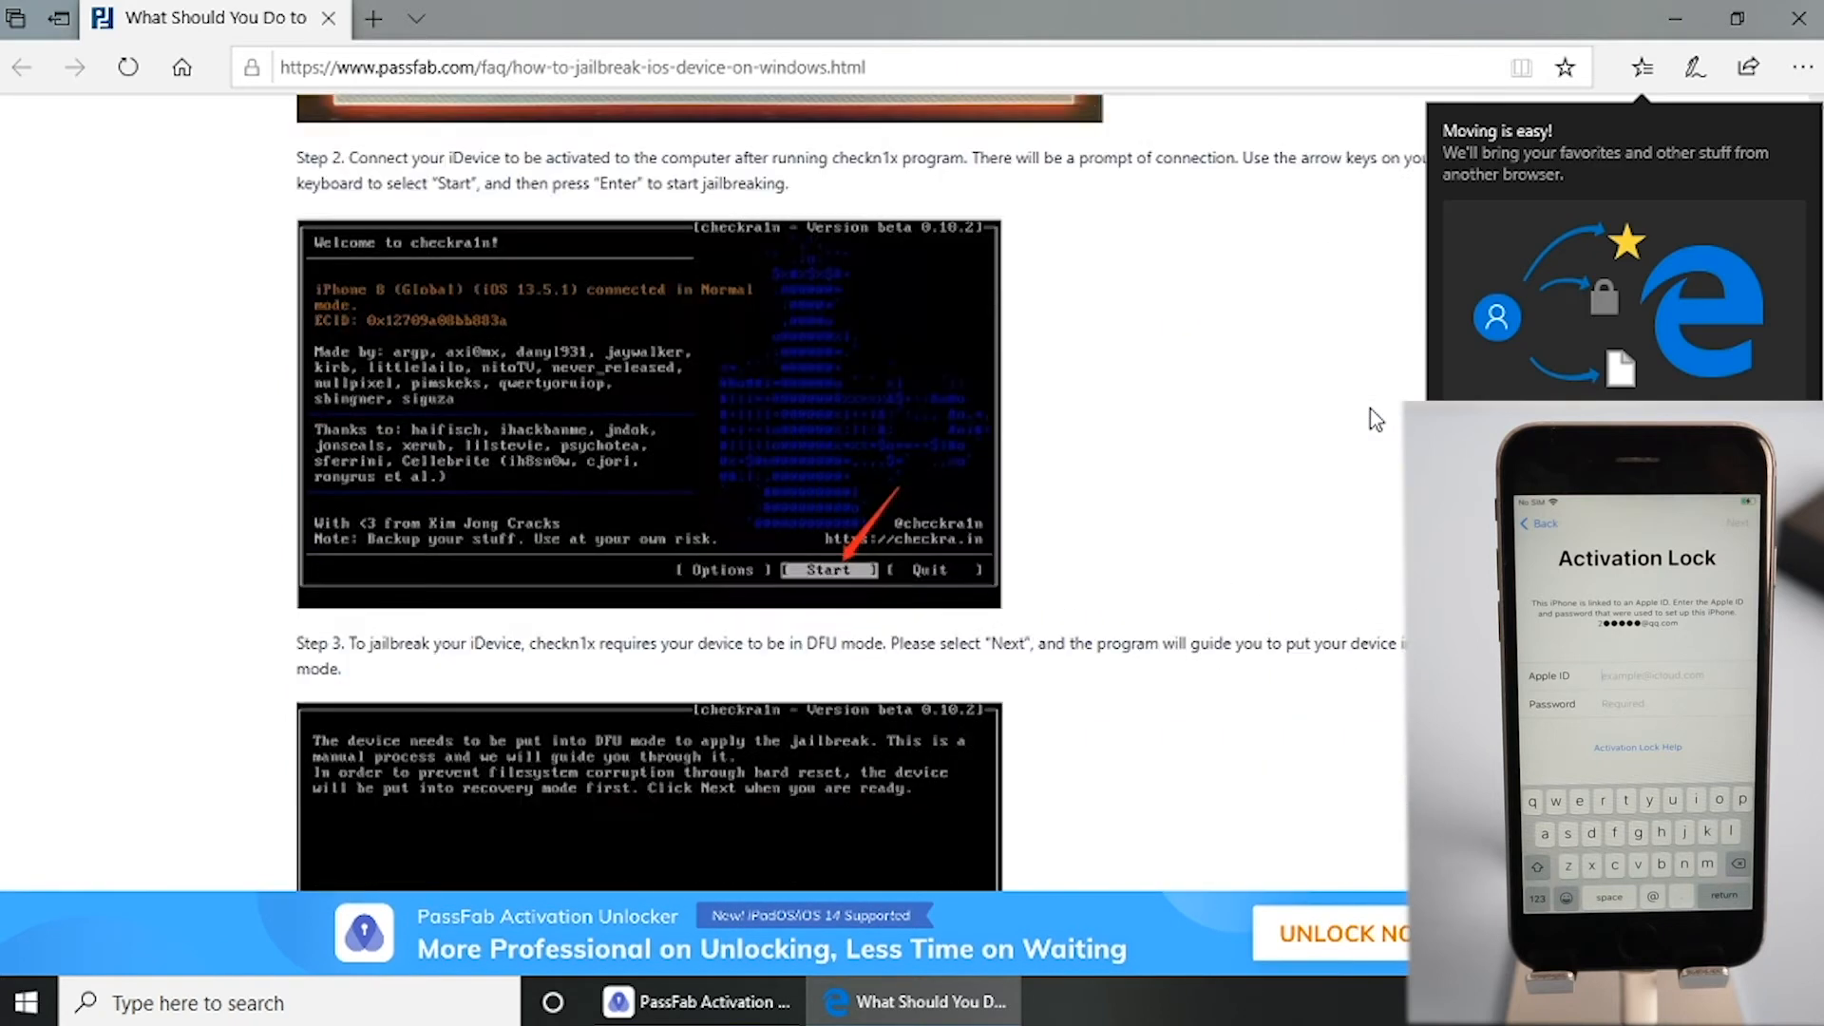
pyautogui.scroll(-3)
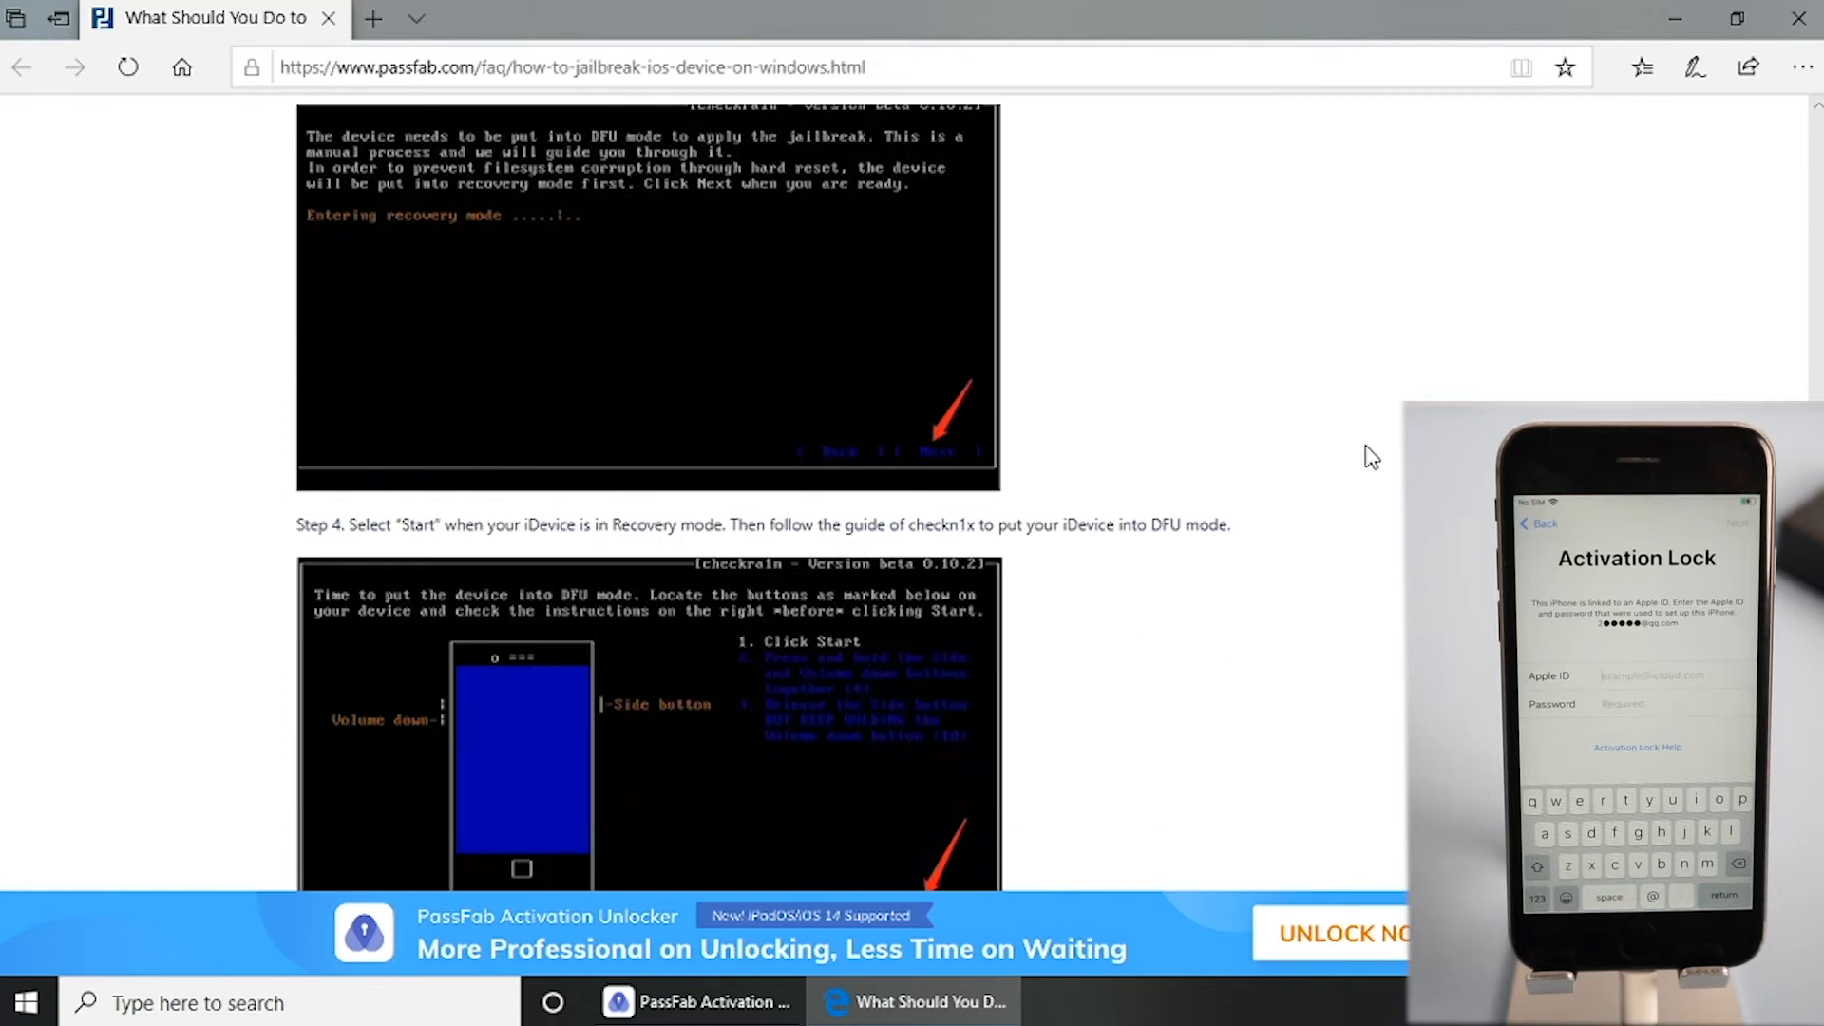
pyautogui.scroll(-3)
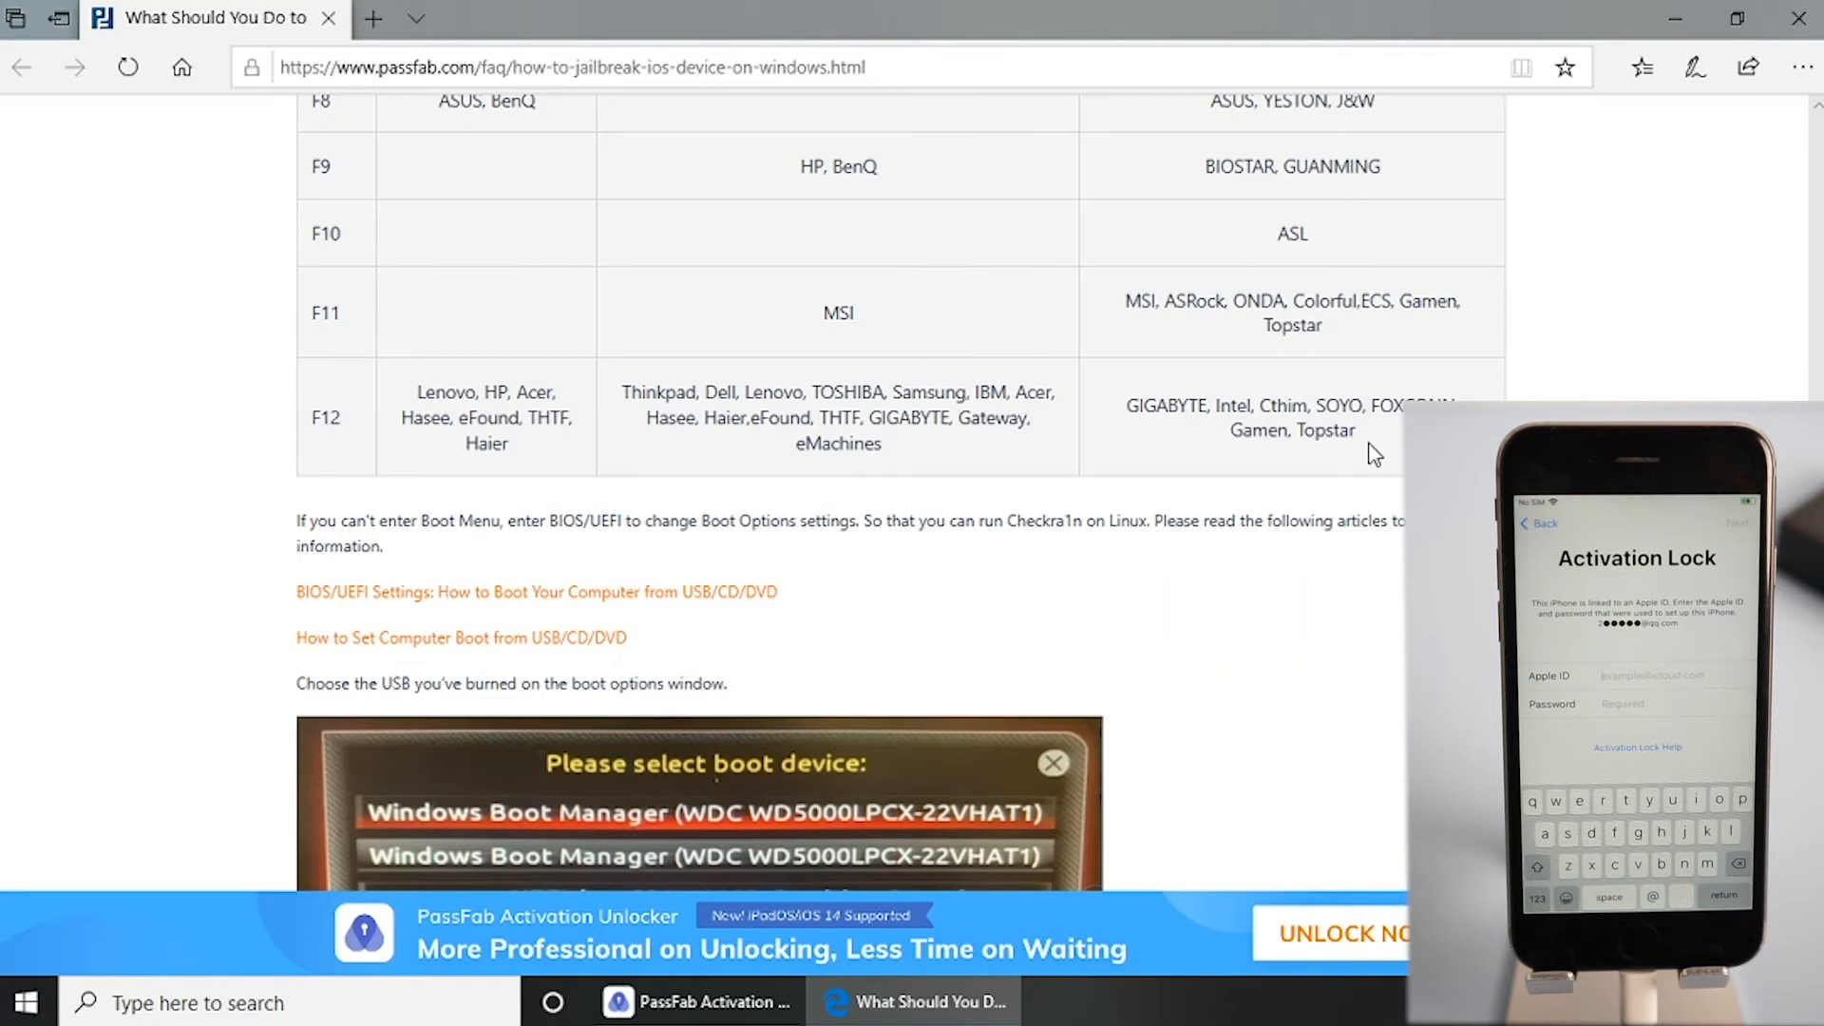
pyautogui.scroll(3)
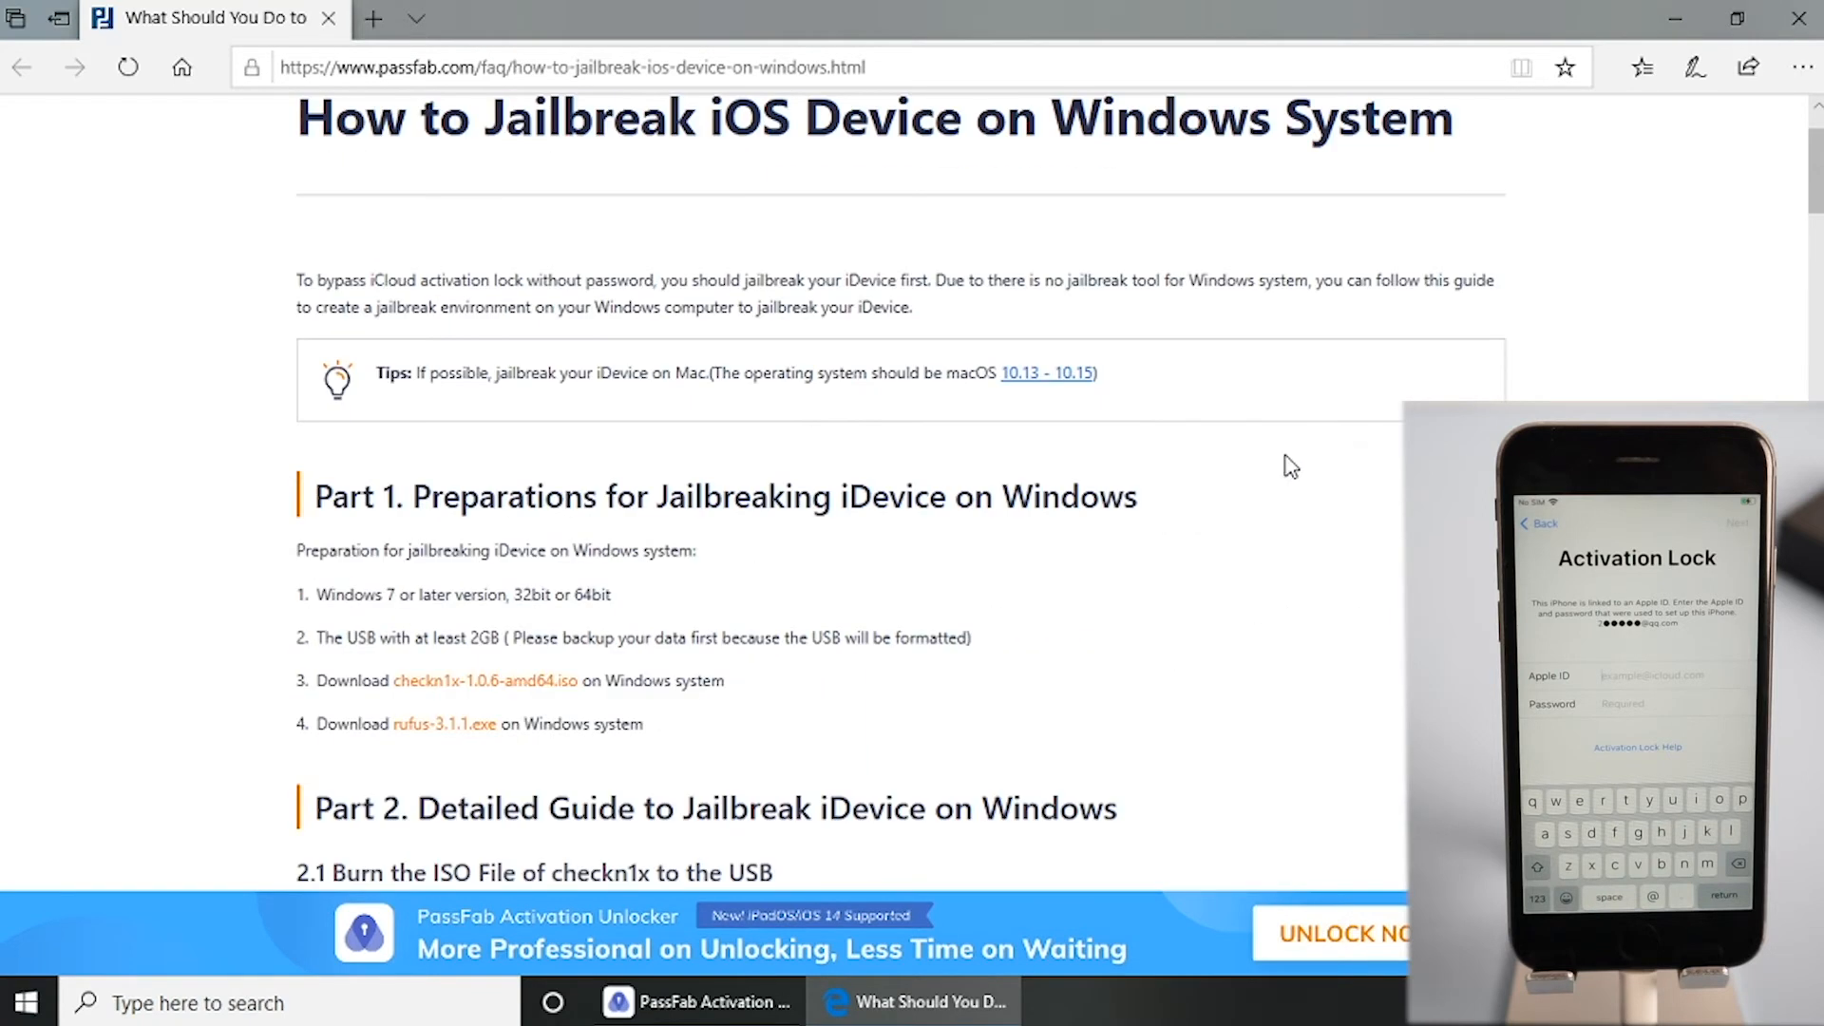
pyautogui.click(485, 680)
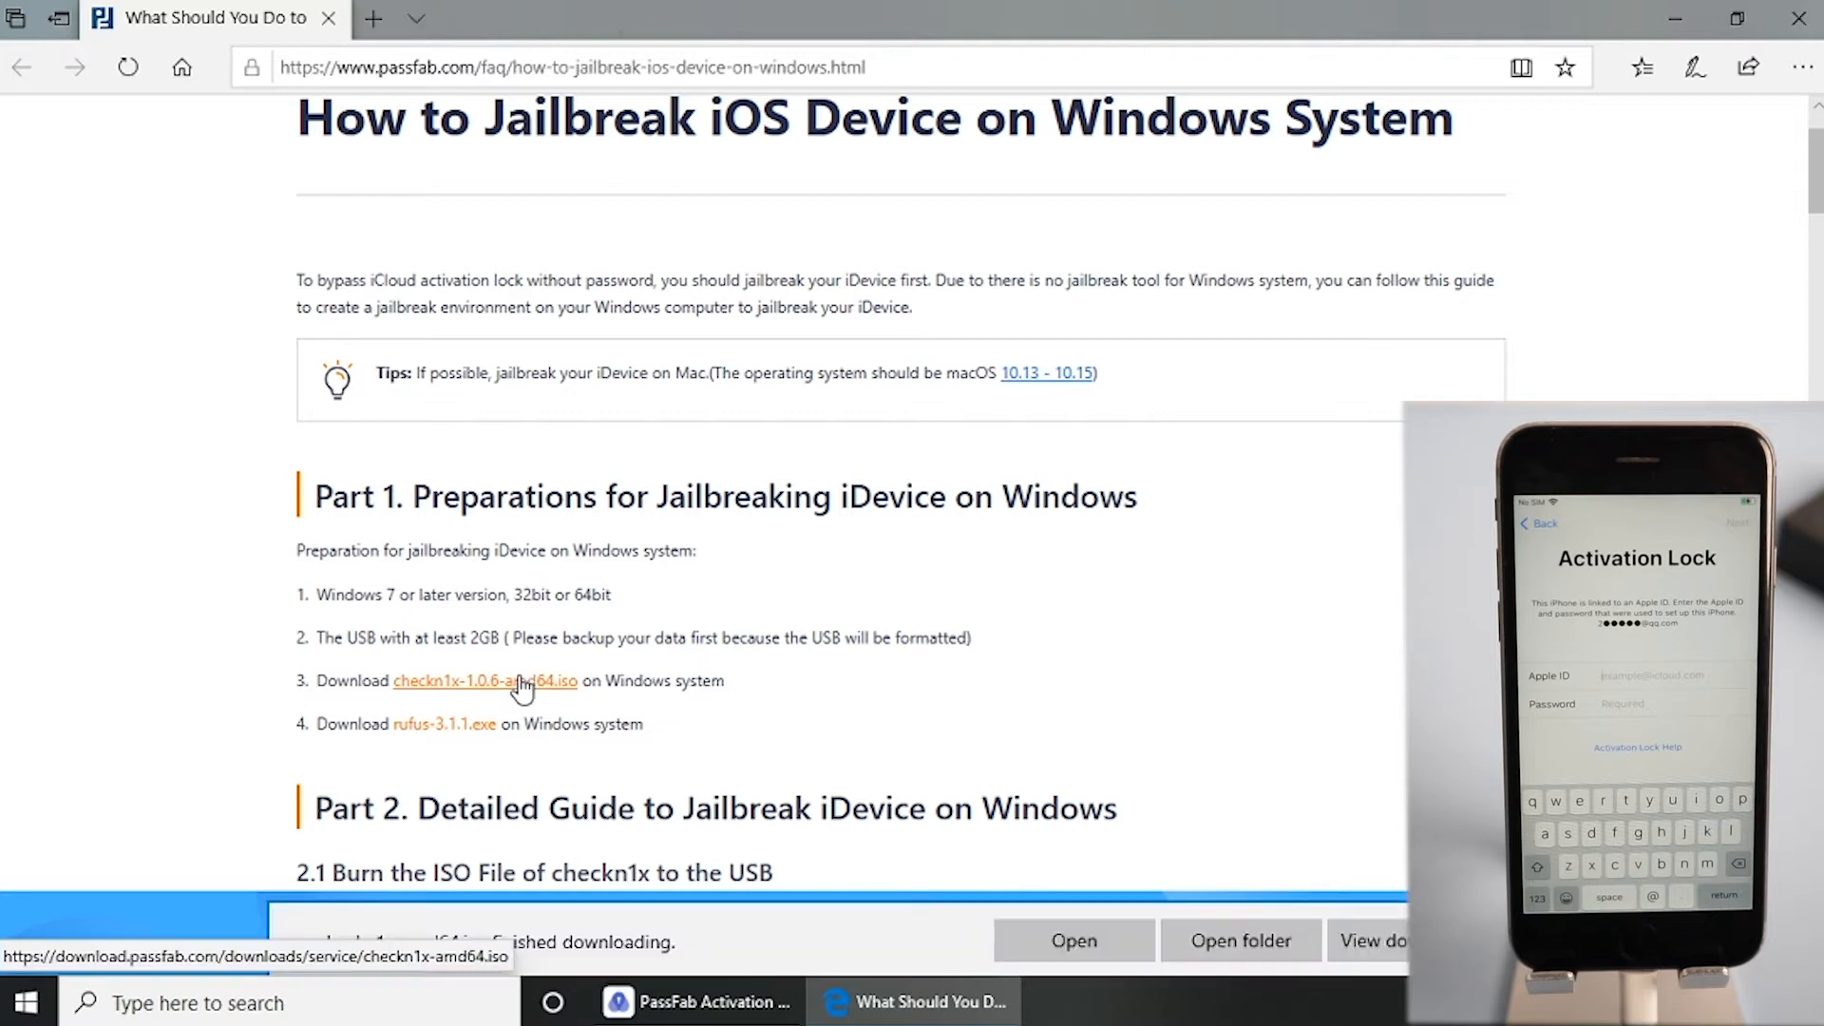
pyautogui.moveTo(445, 724)
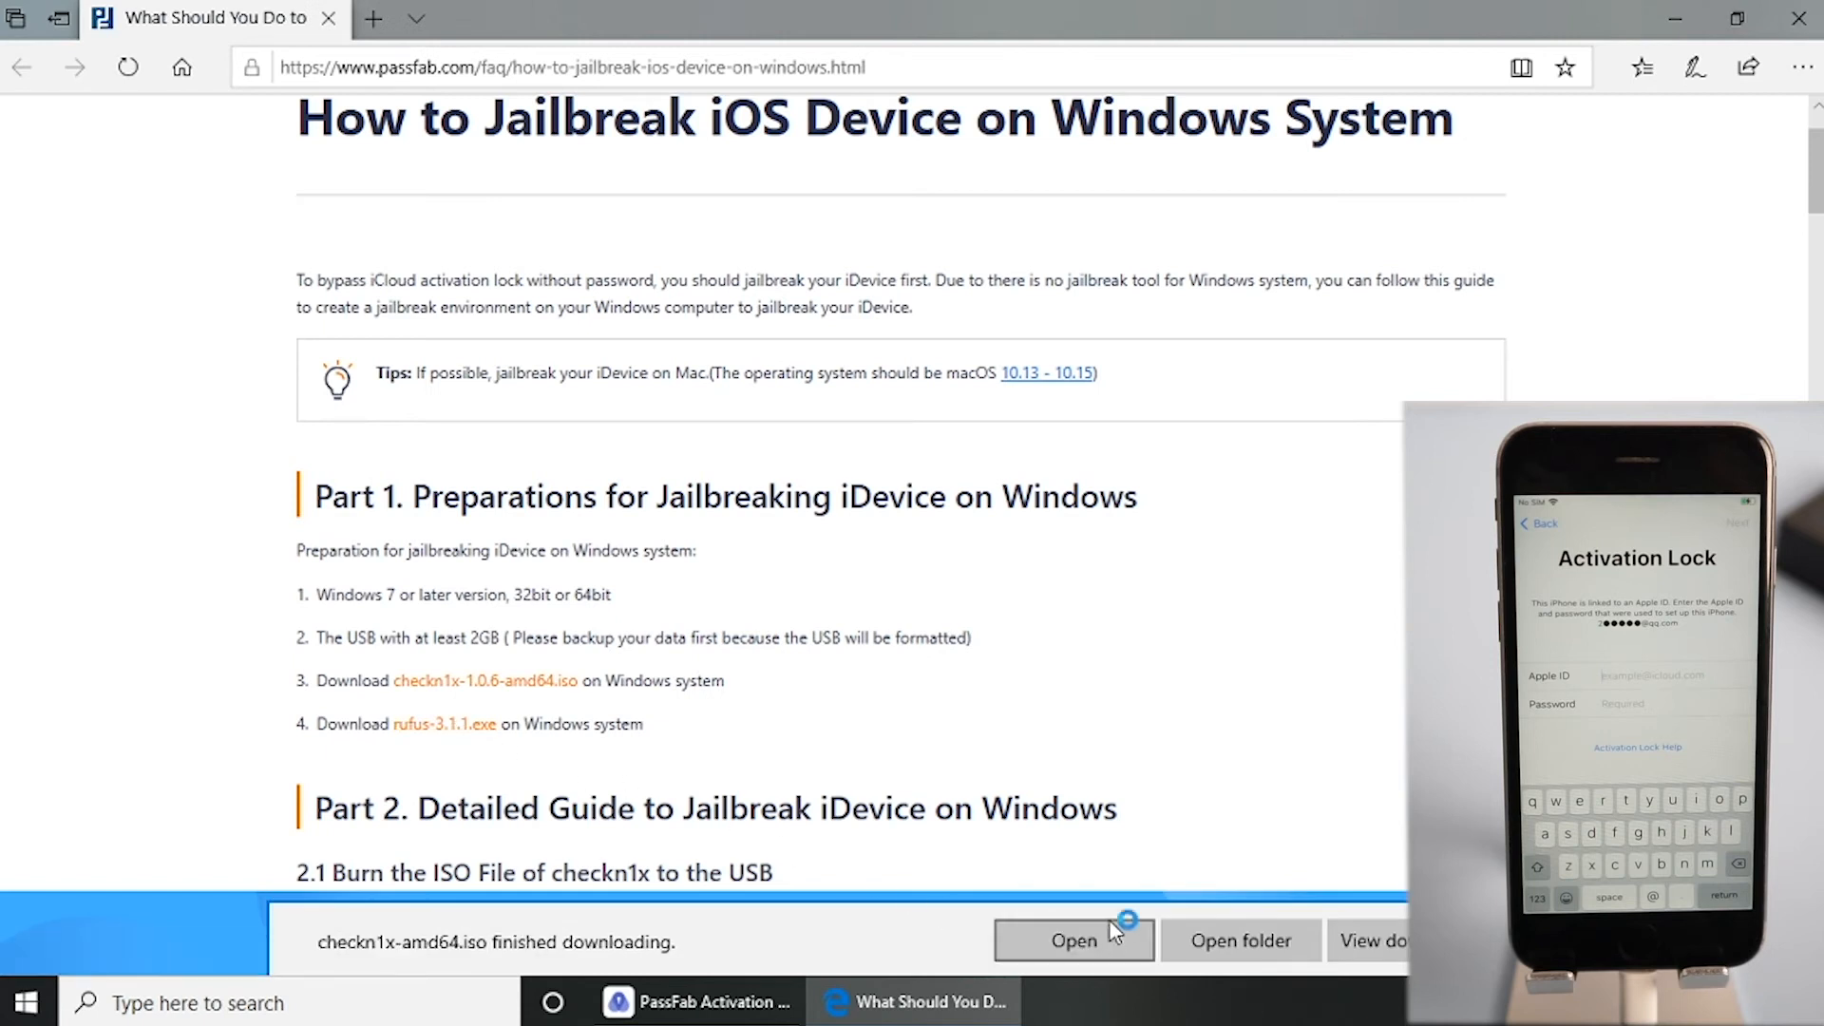
pyautogui.click(1072, 941)
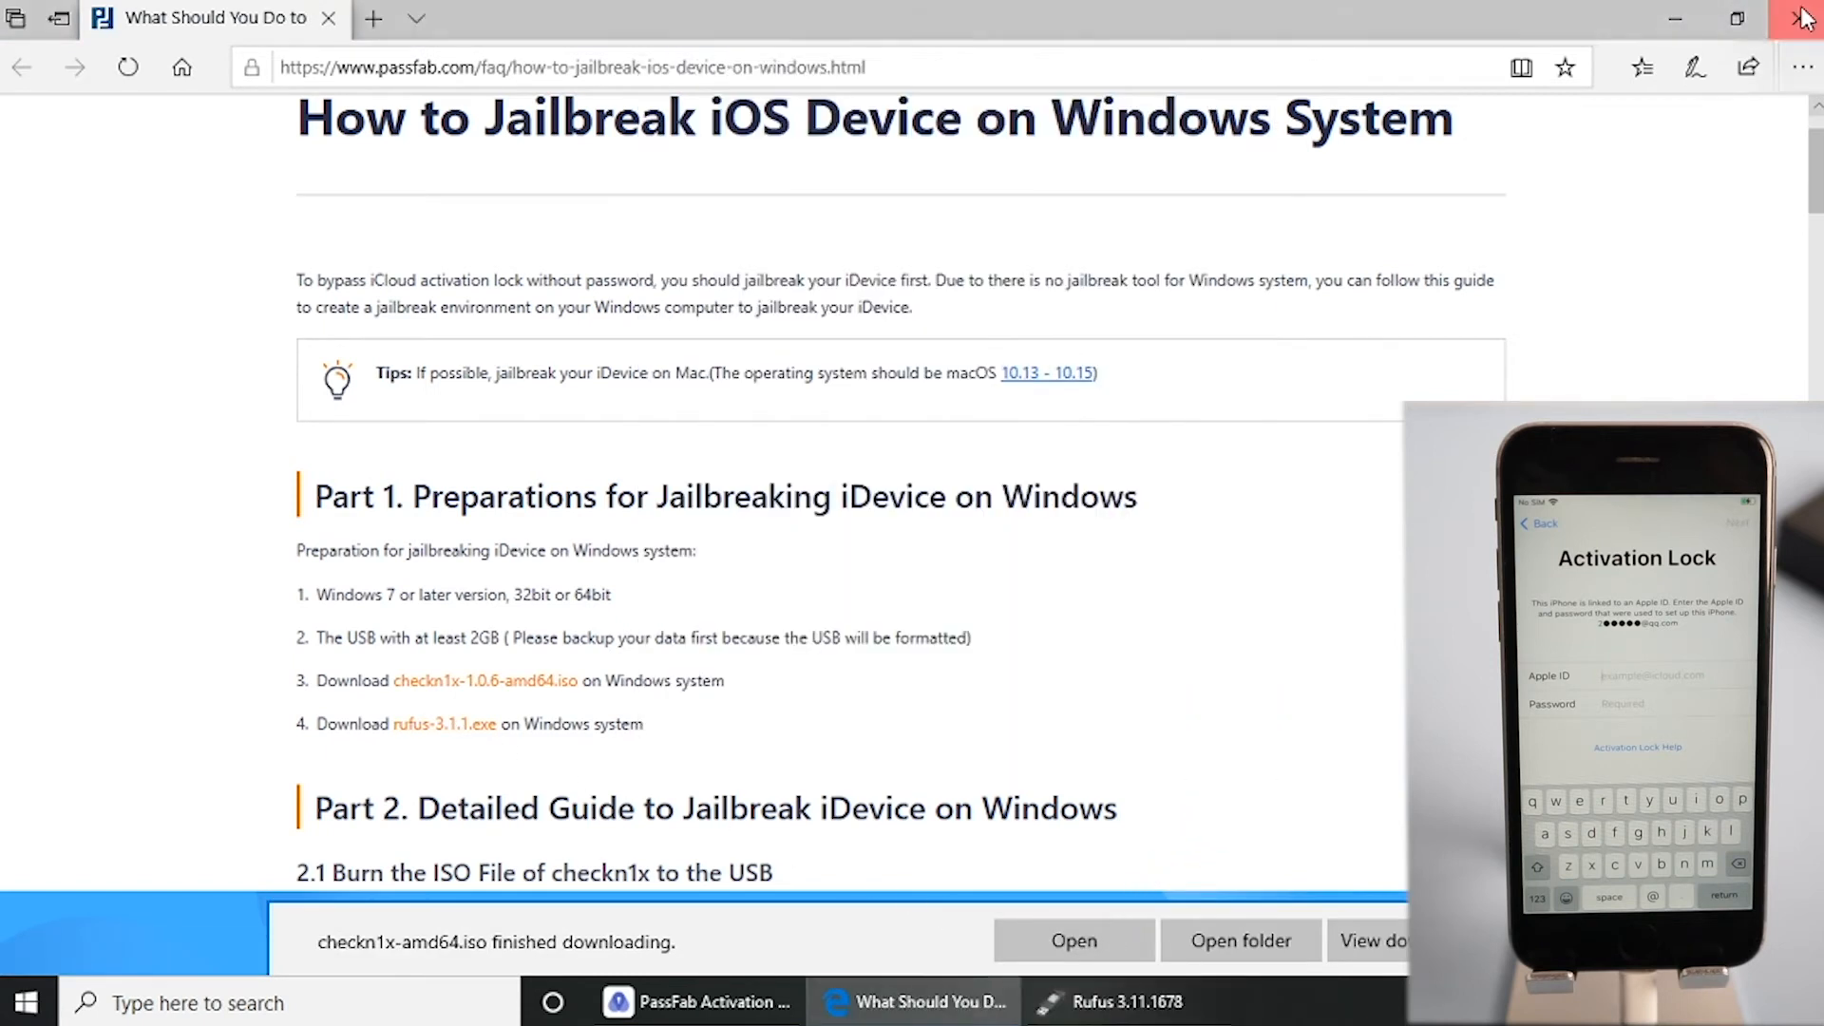
# Burn checkn1x-amd64.iso to the 16 GB USB drive in DD image mode, accepting the data wipe.
pyautogui.click(1801, 17)
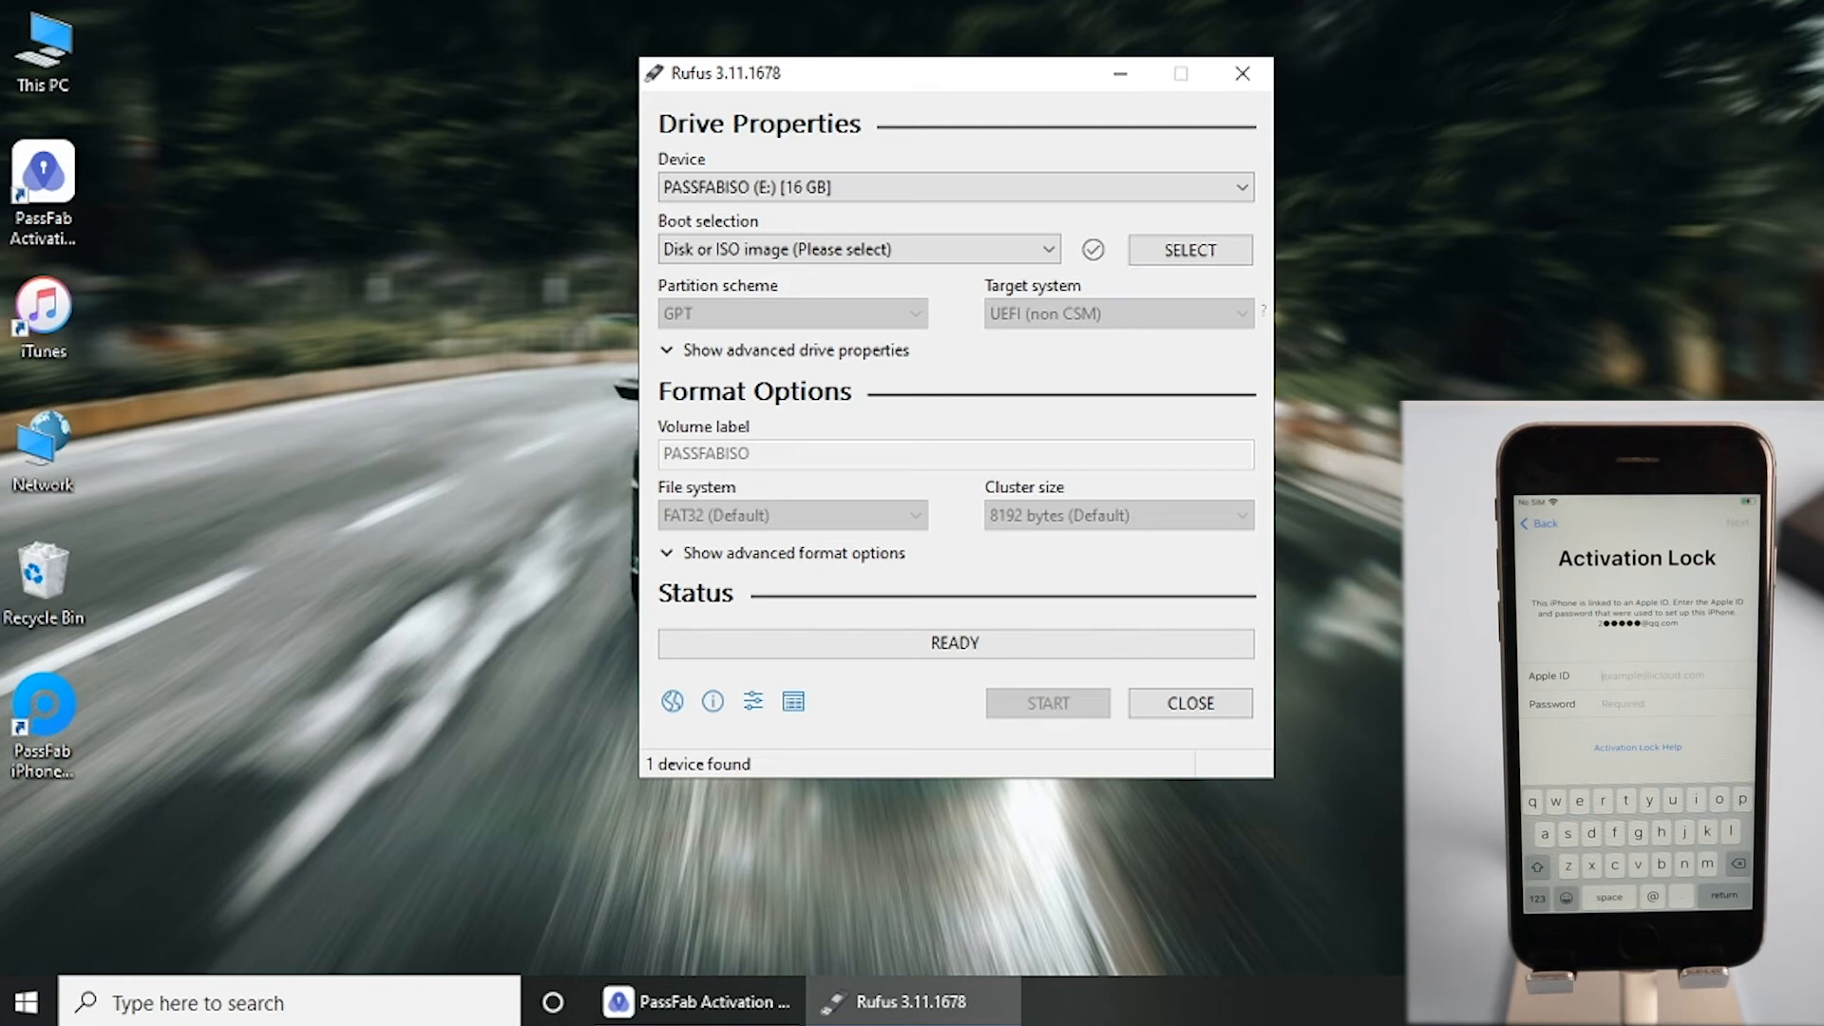
pyautogui.moveTo(1189, 251)
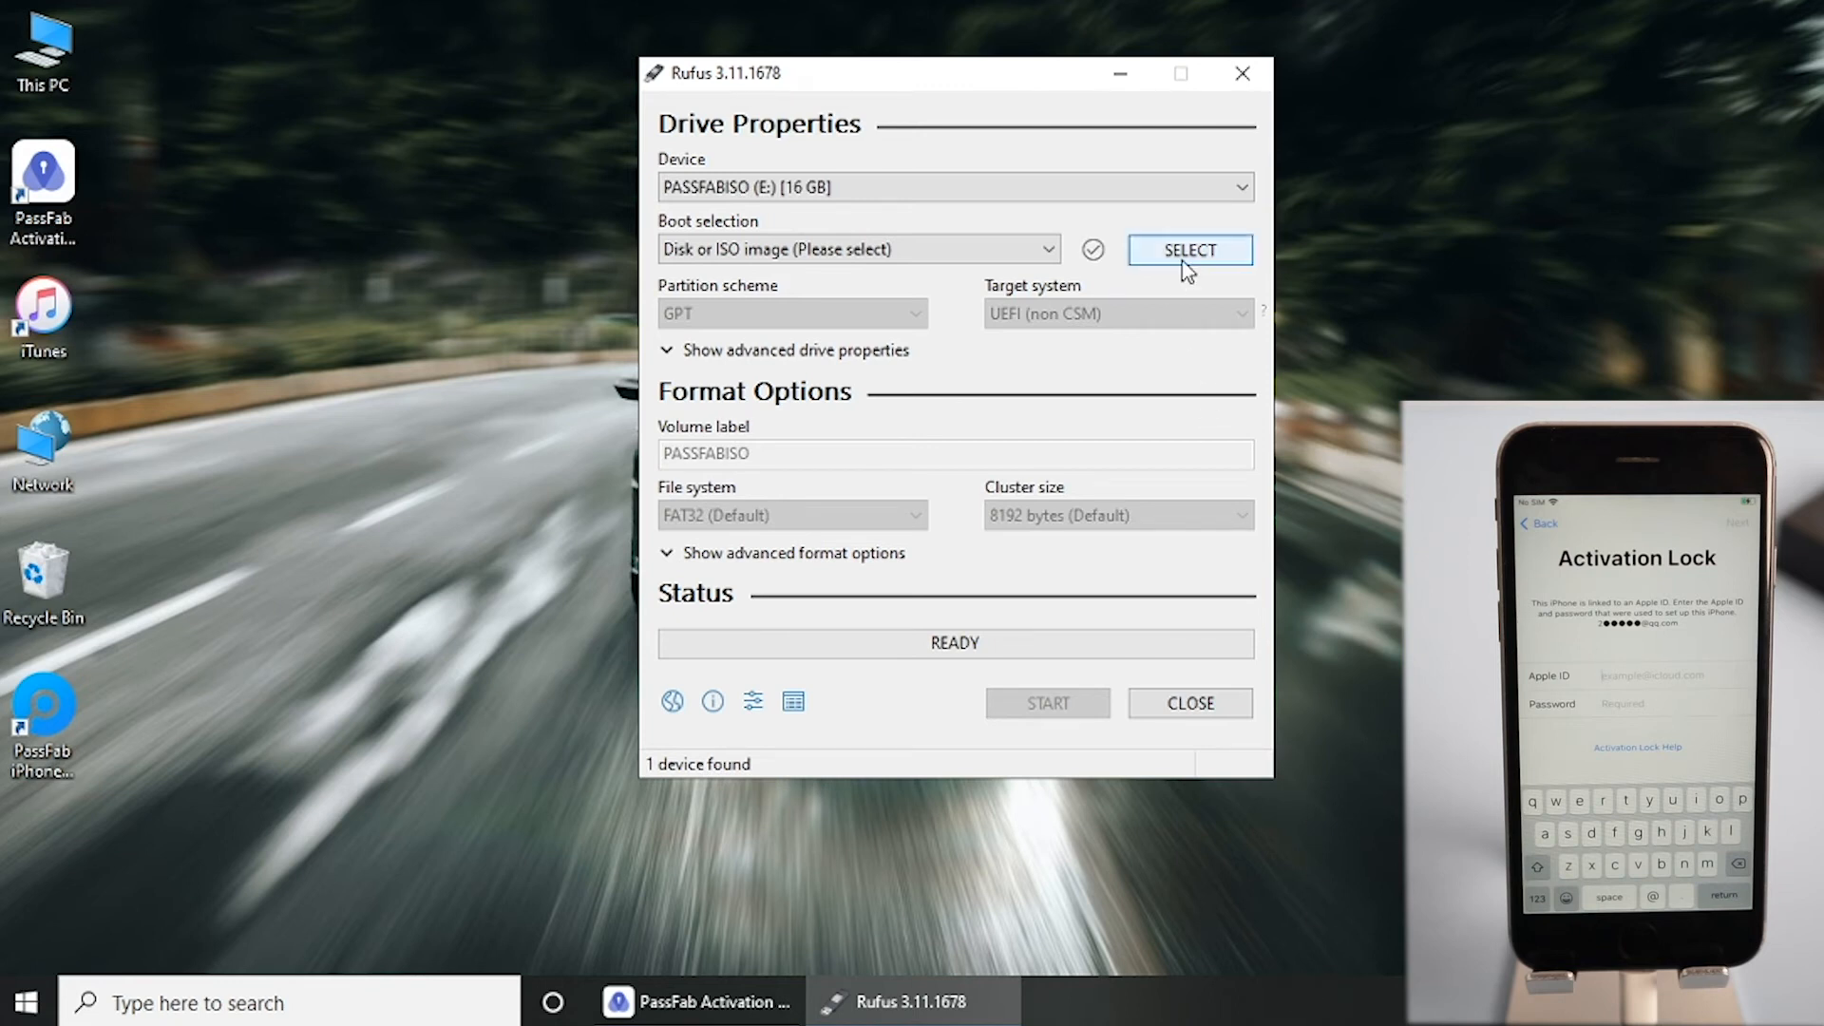
pyautogui.click(1189, 250)
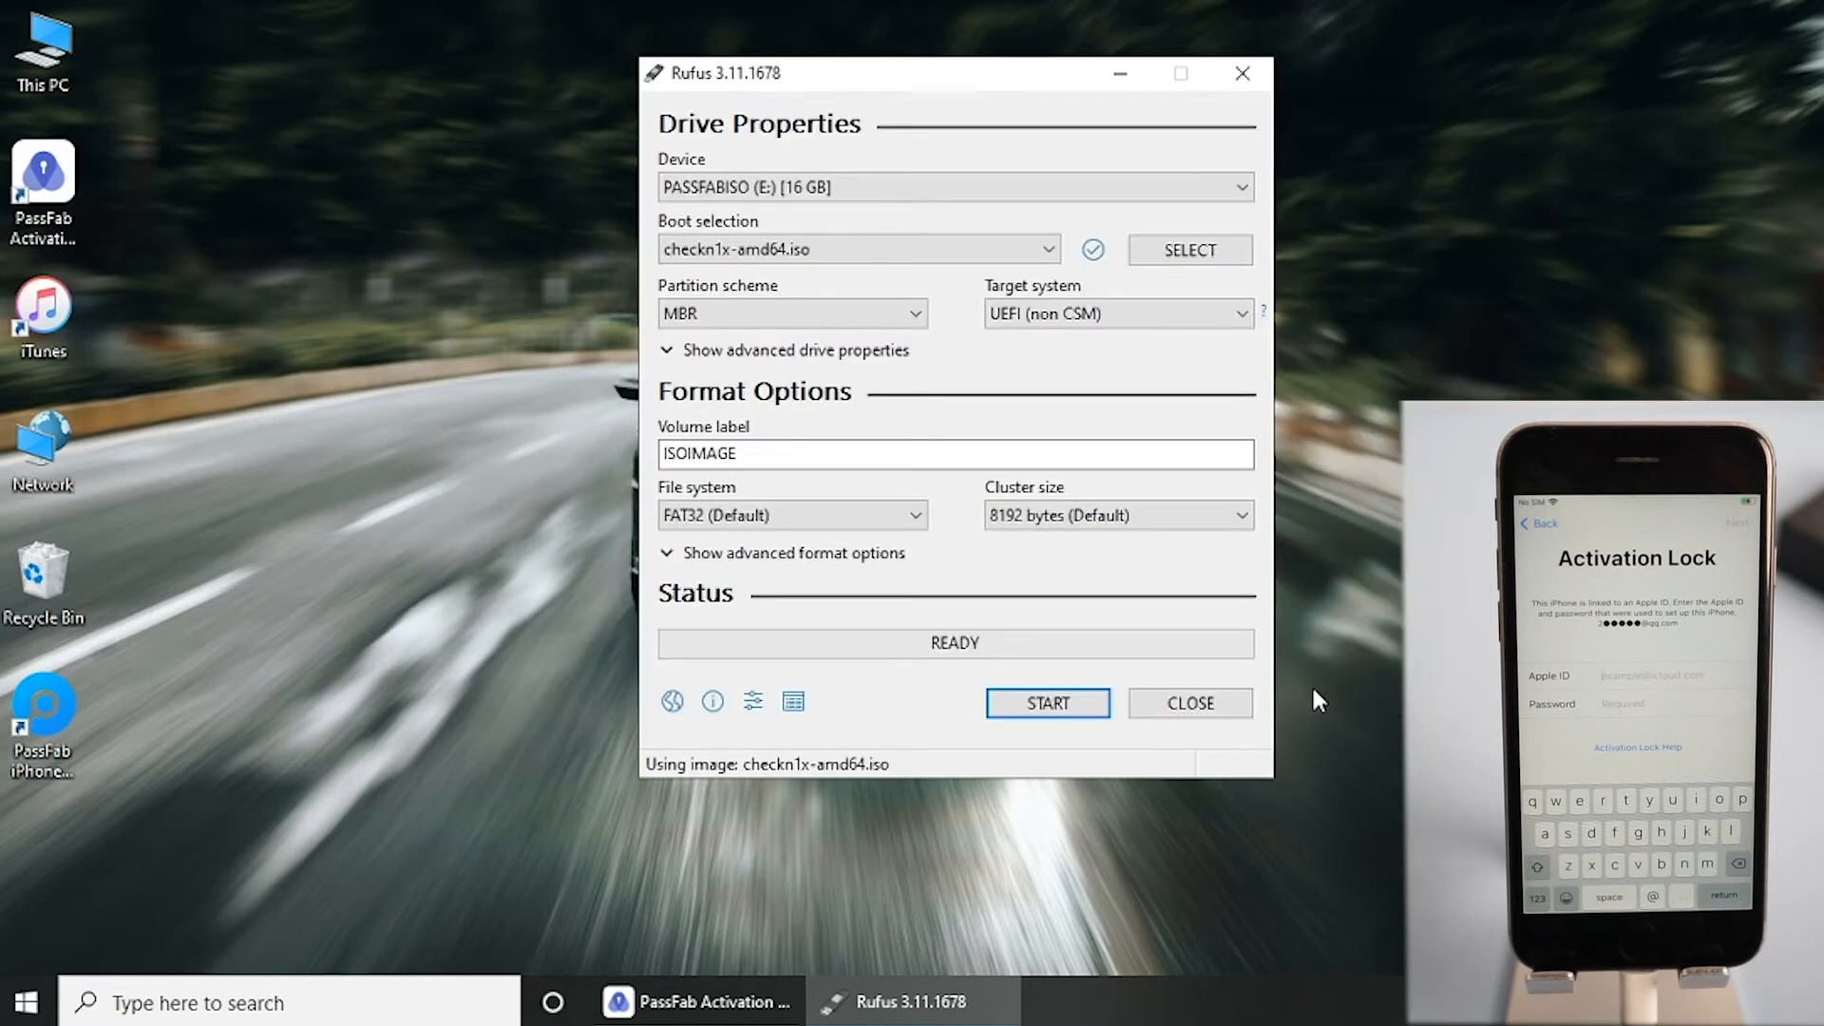
pyautogui.click(1044, 703)
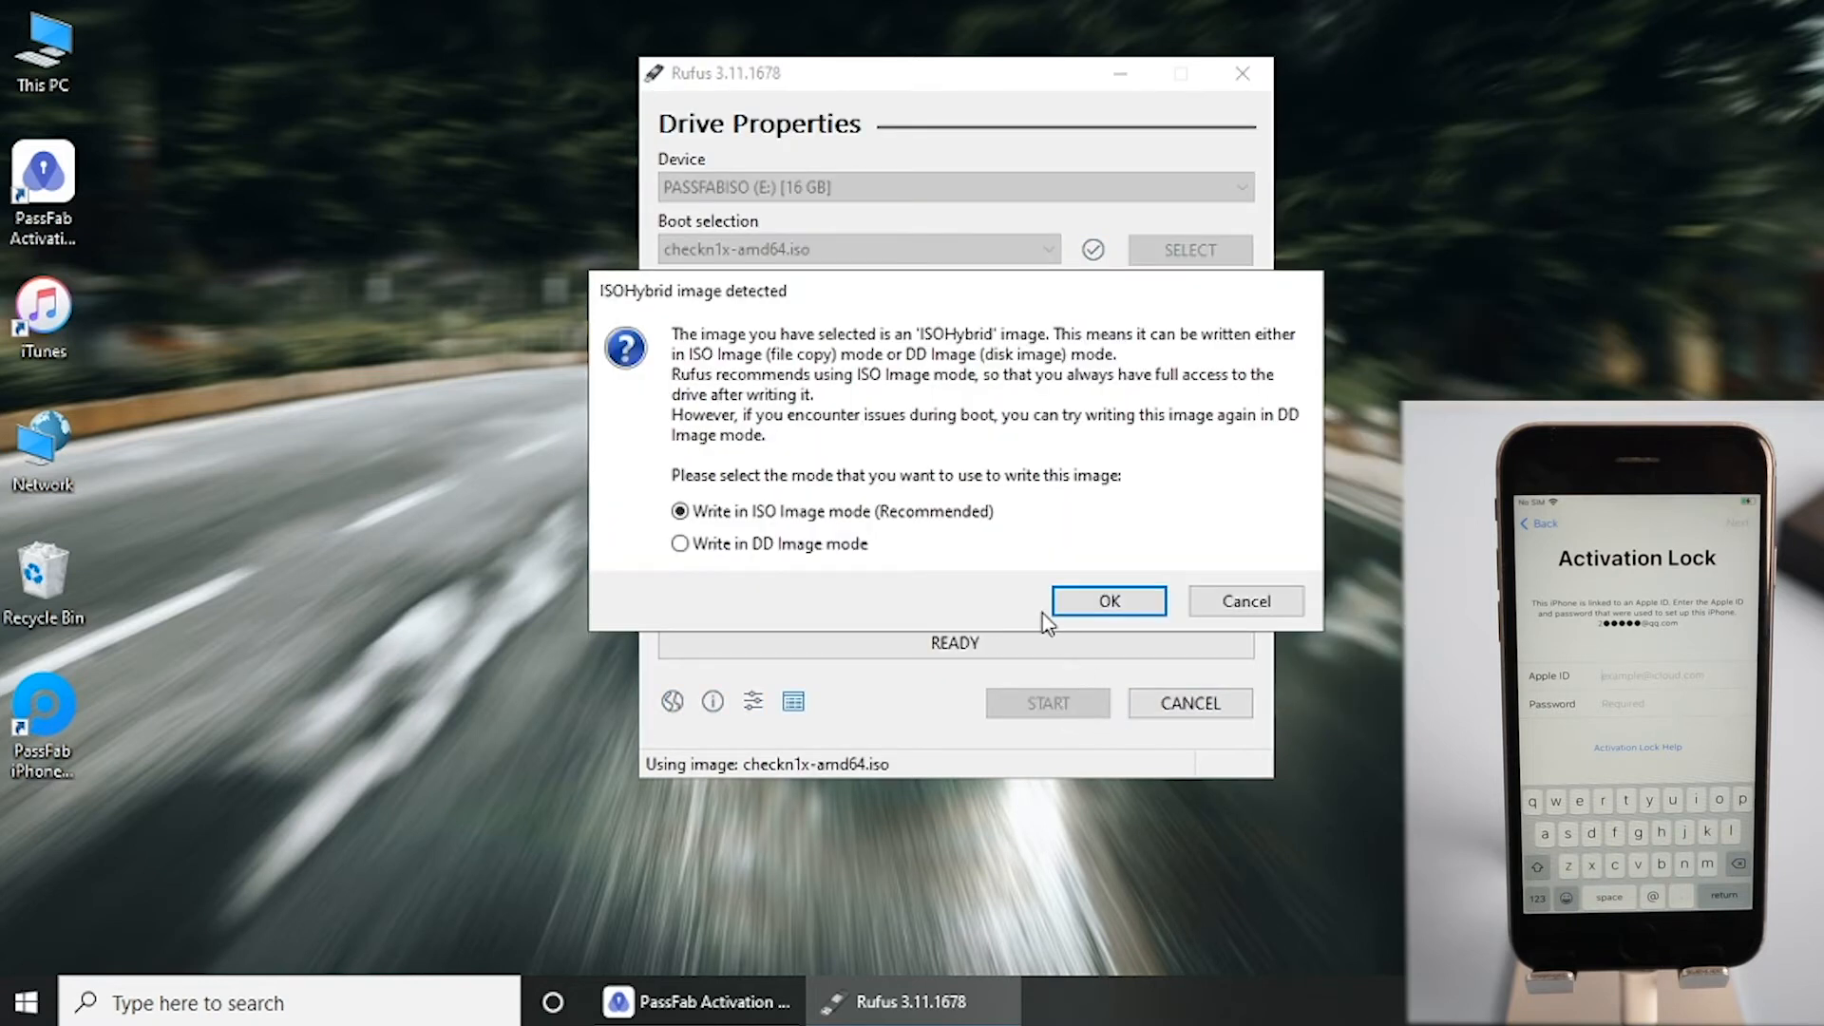
pyautogui.click(678, 543)
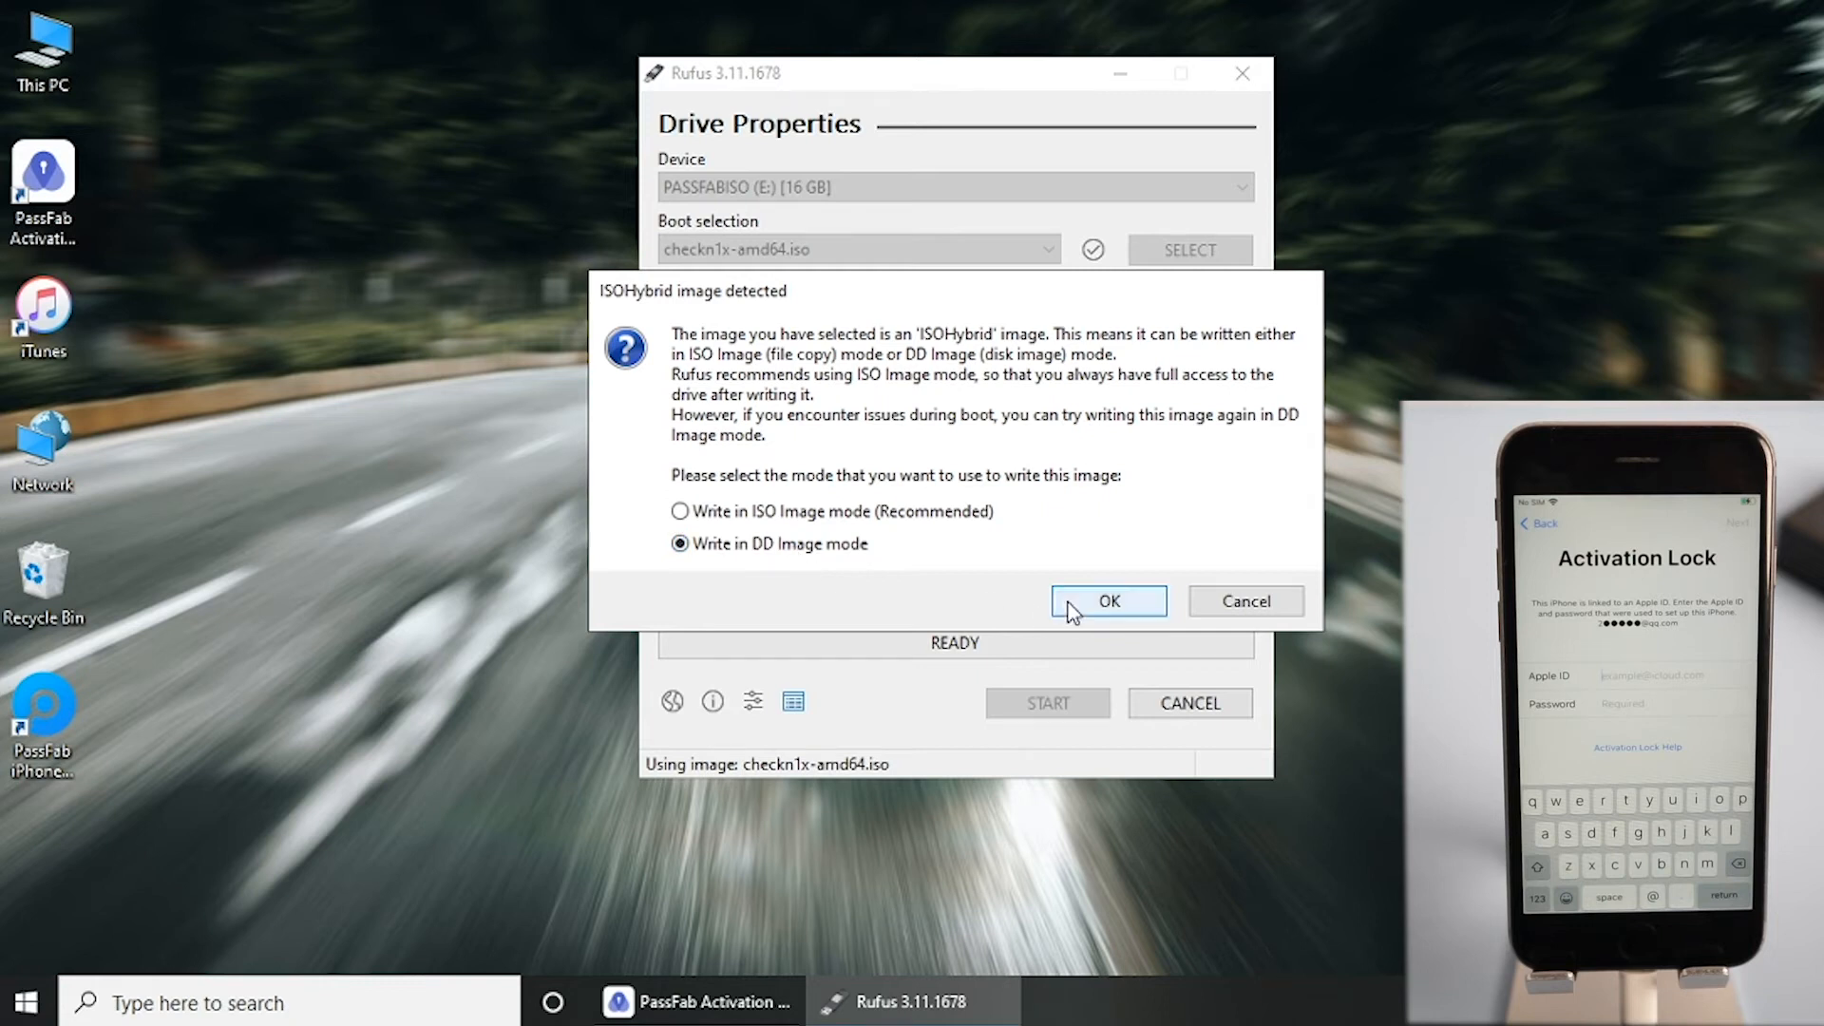
pyautogui.click(1106, 602)
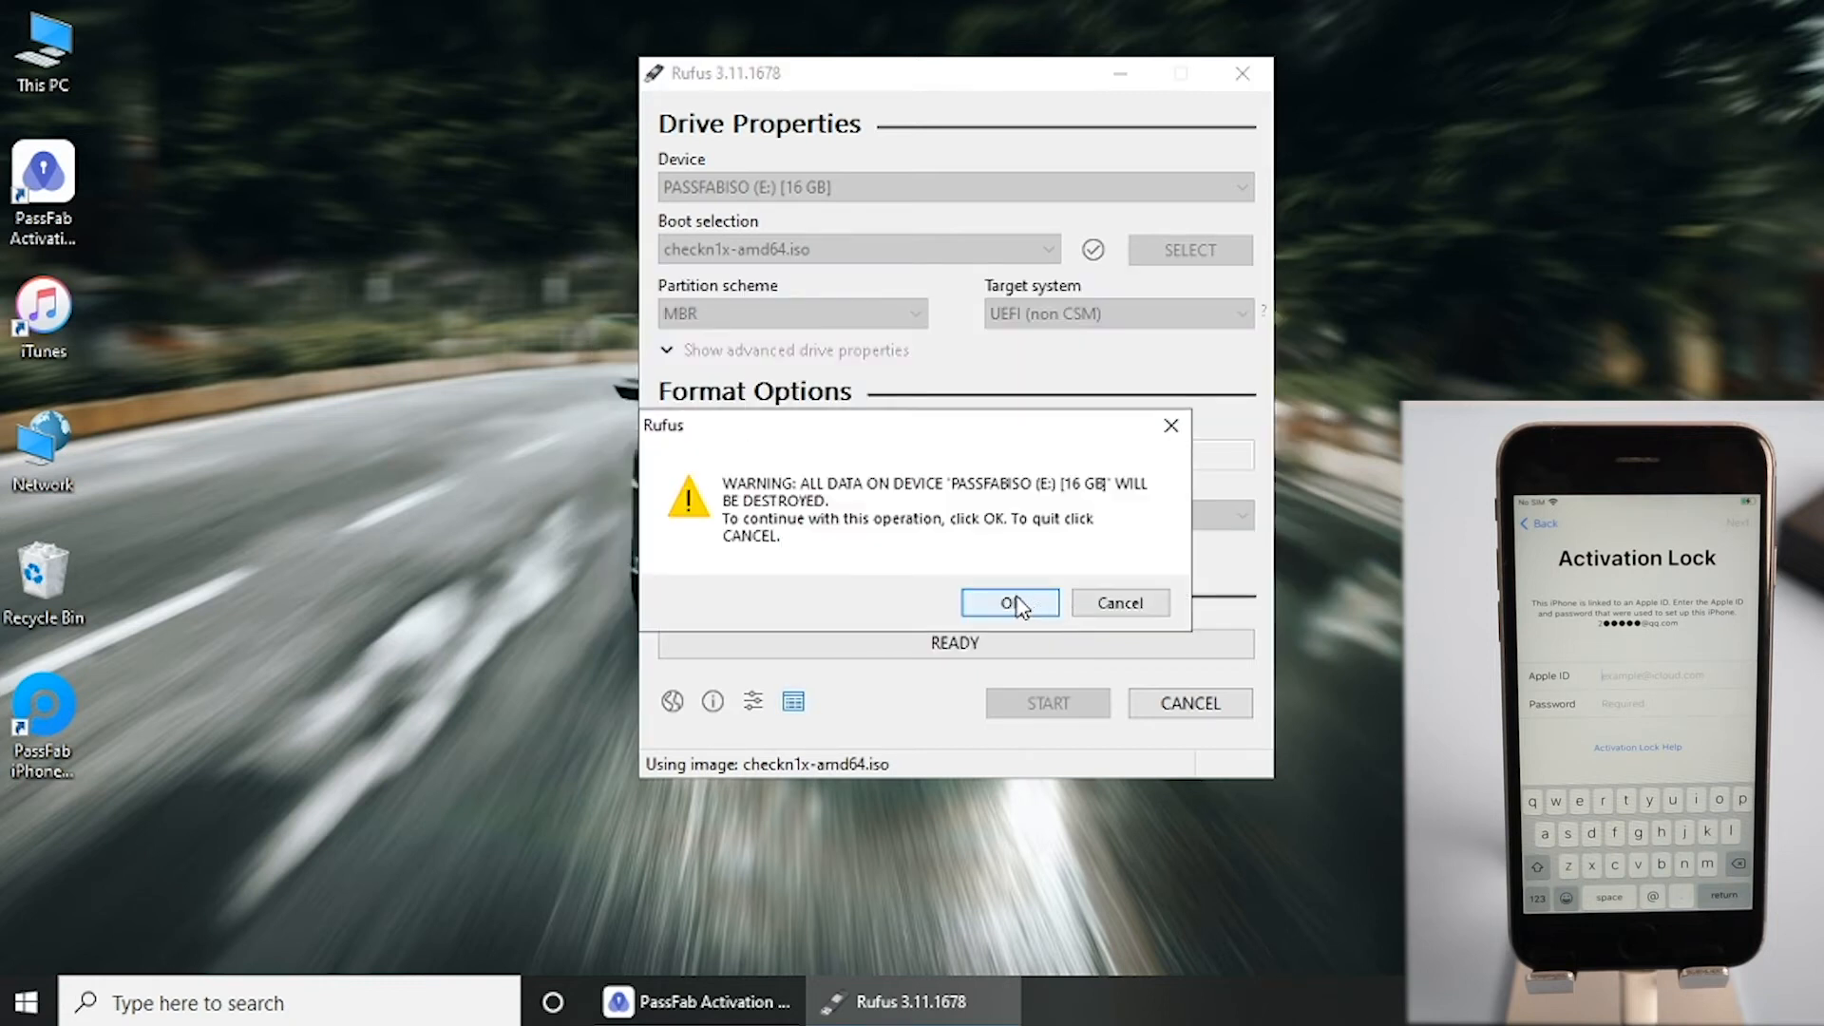
pyautogui.click(1008, 602)
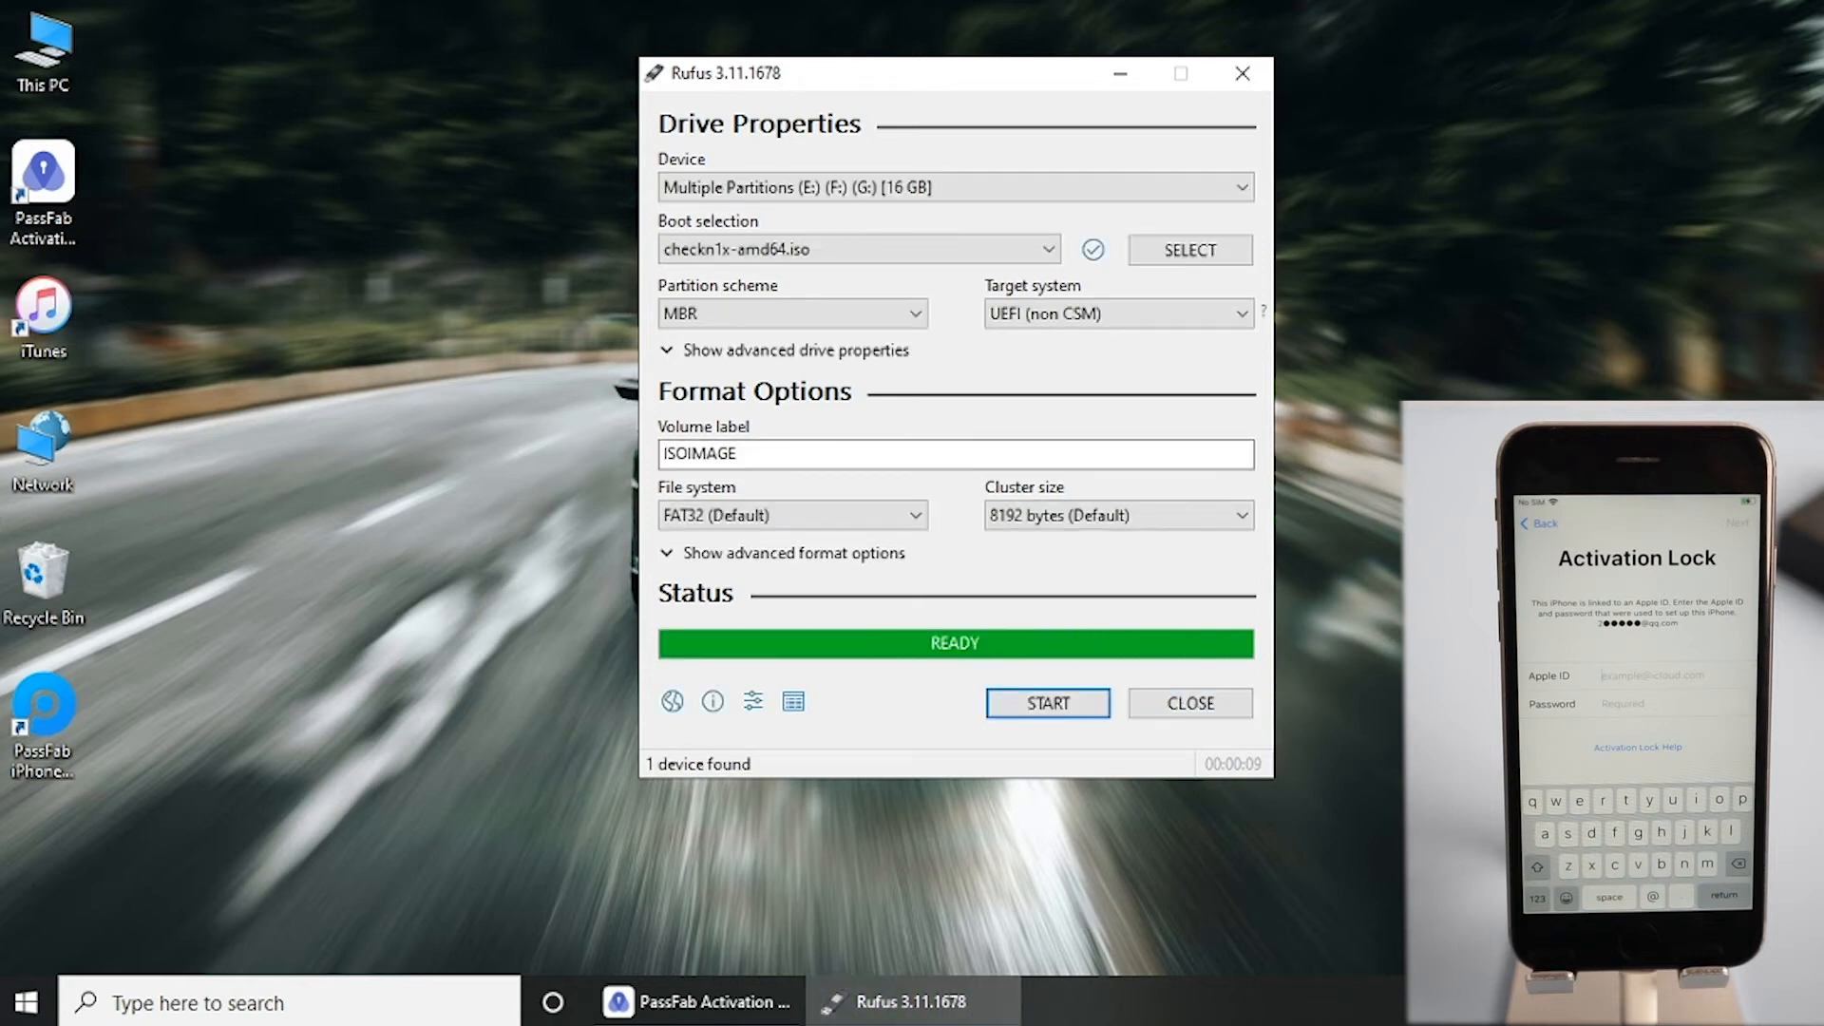
pyautogui.moveTo(19, 1001)
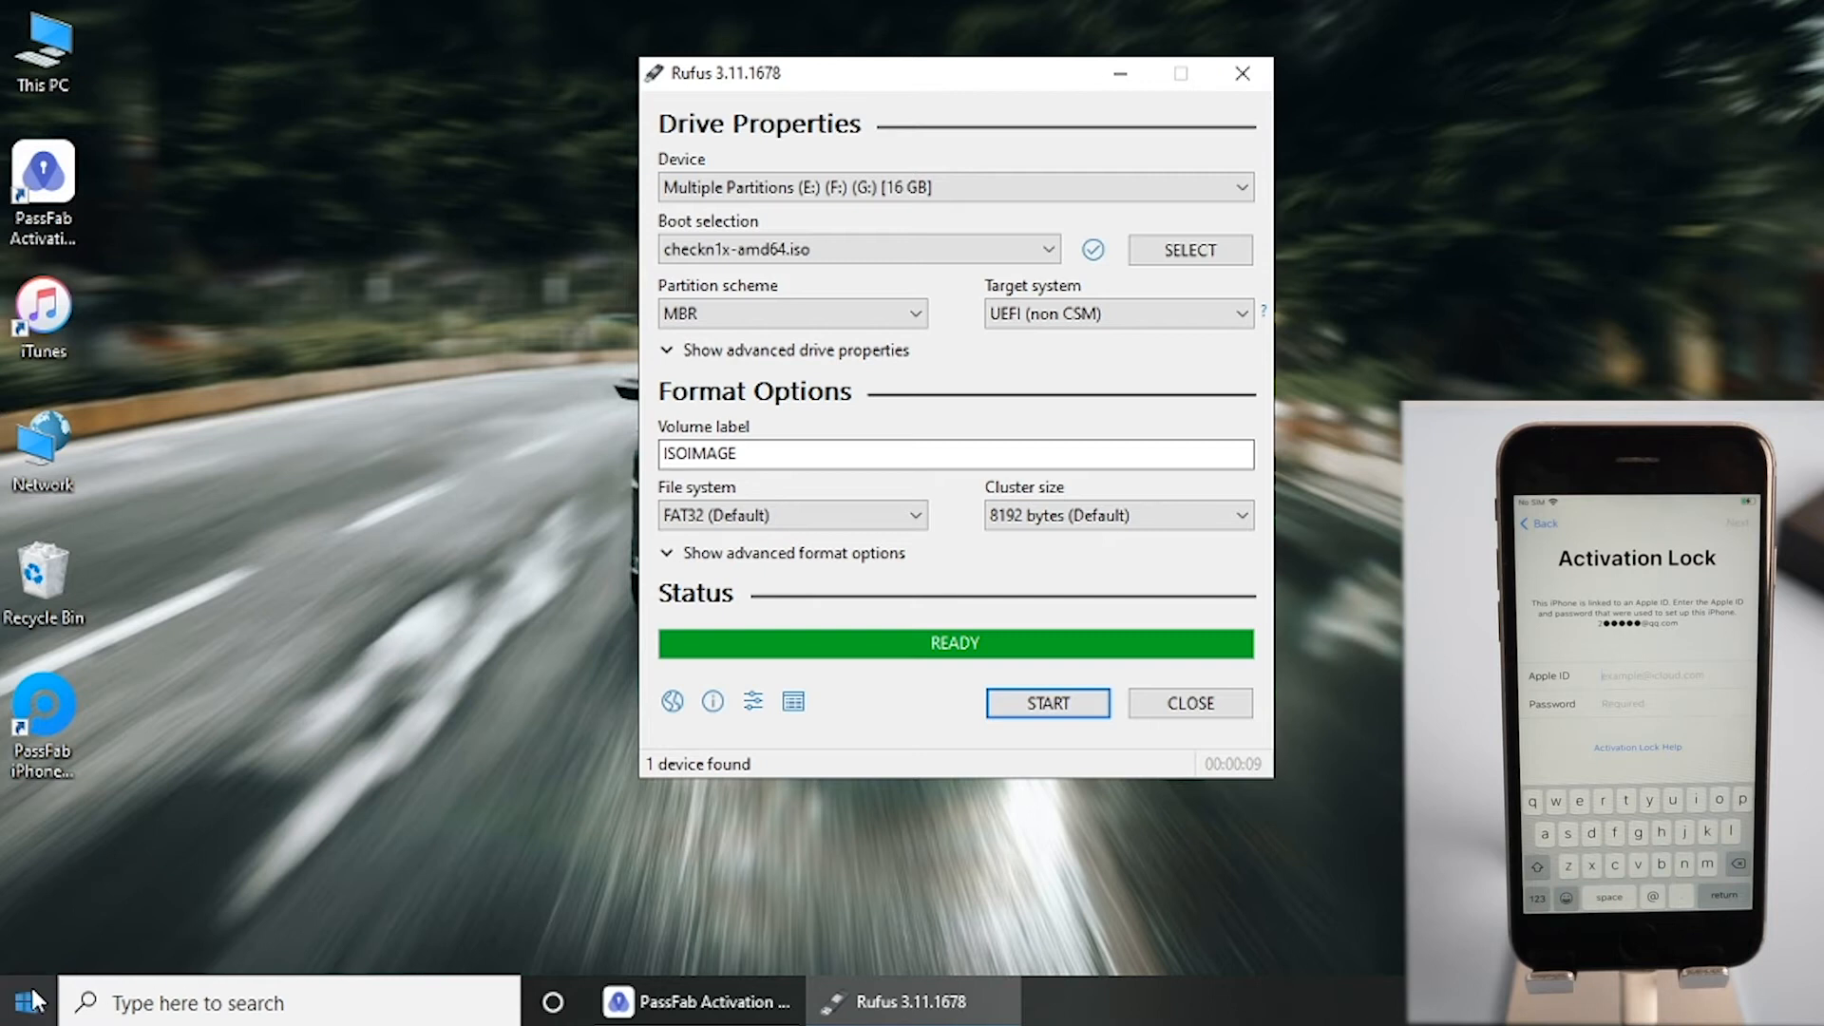
# Restart the computer from the Start menu power options to boot from the USB.
pyautogui.click(23, 1001)
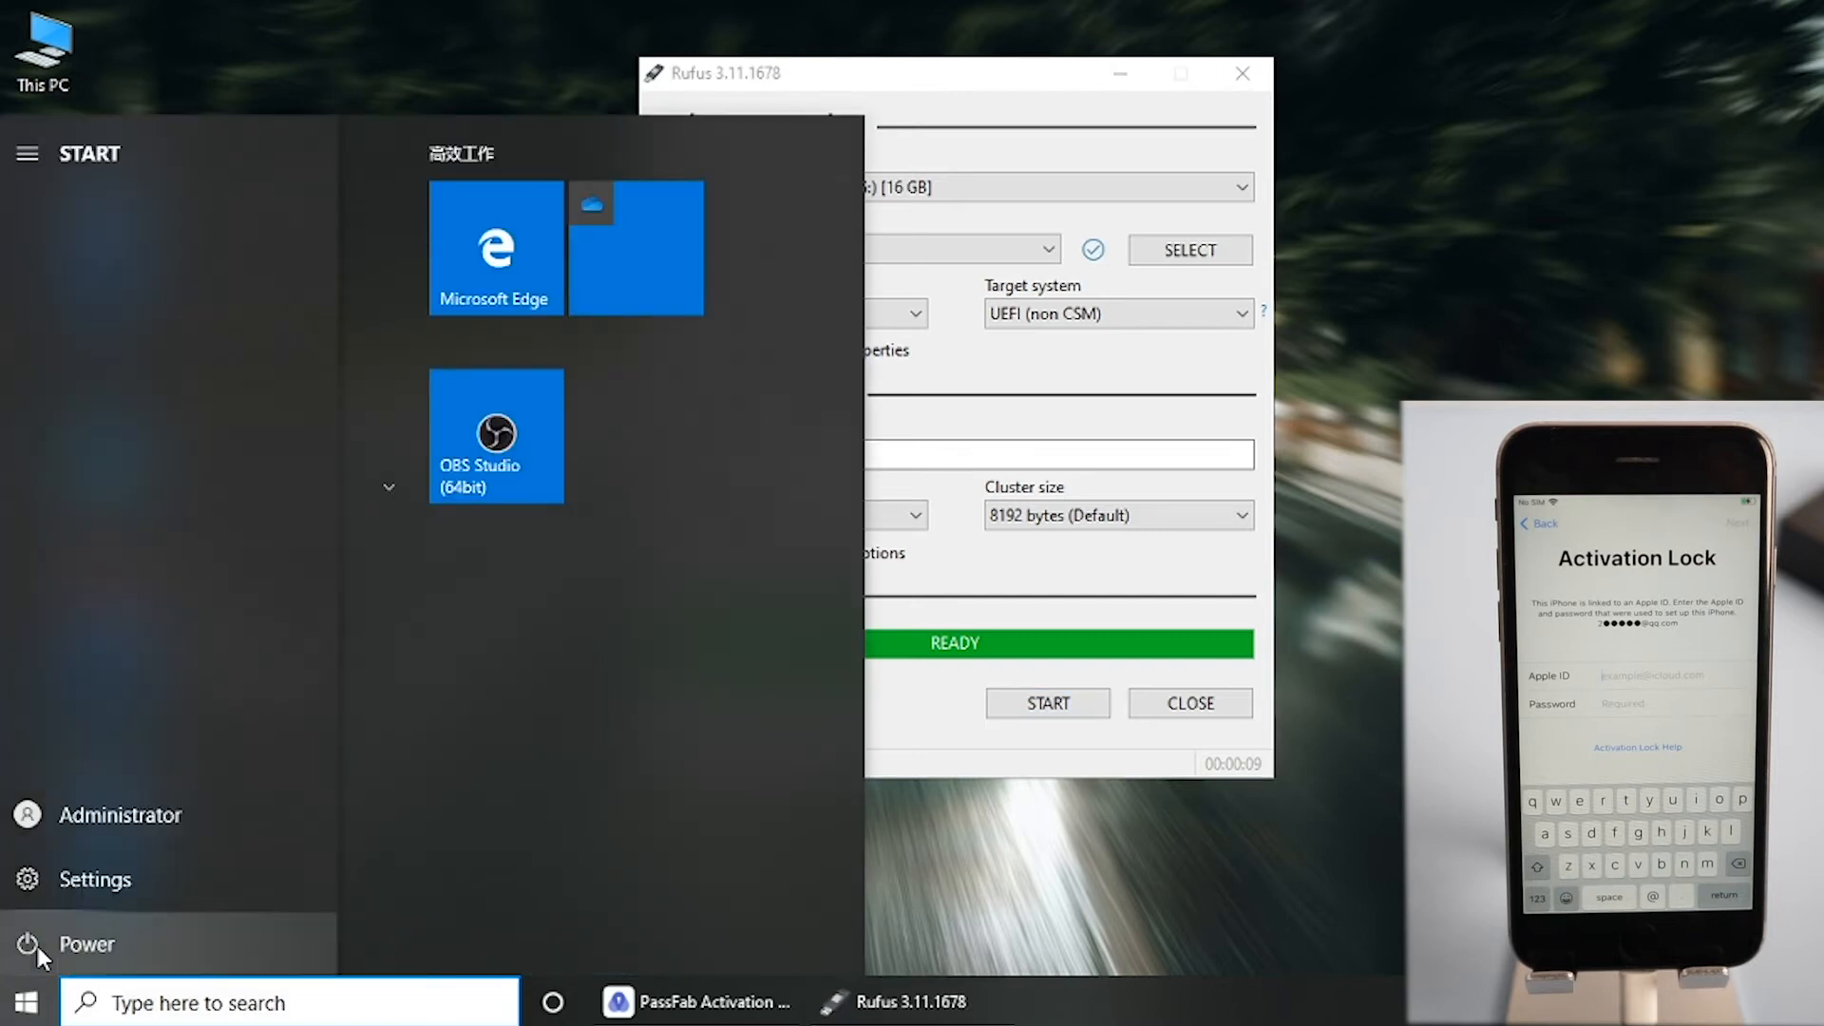
pyautogui.click(86, 944)
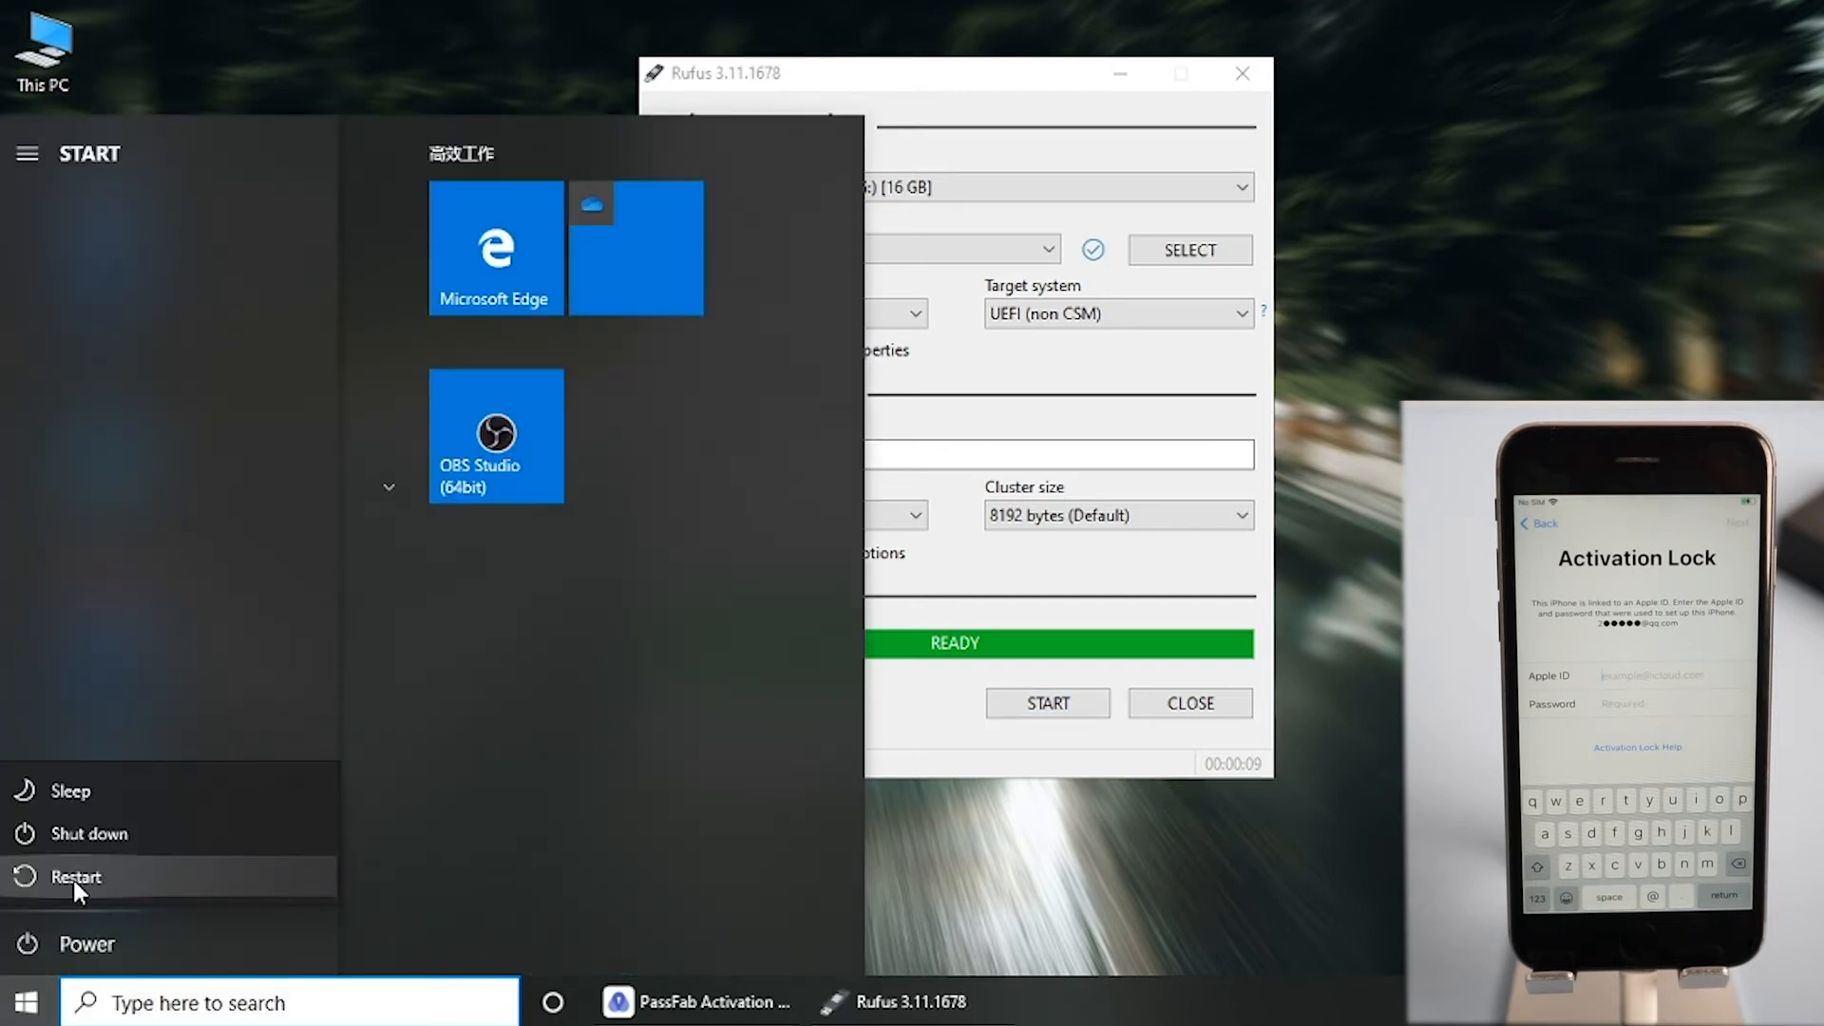
pyautogui.click(76, 876)
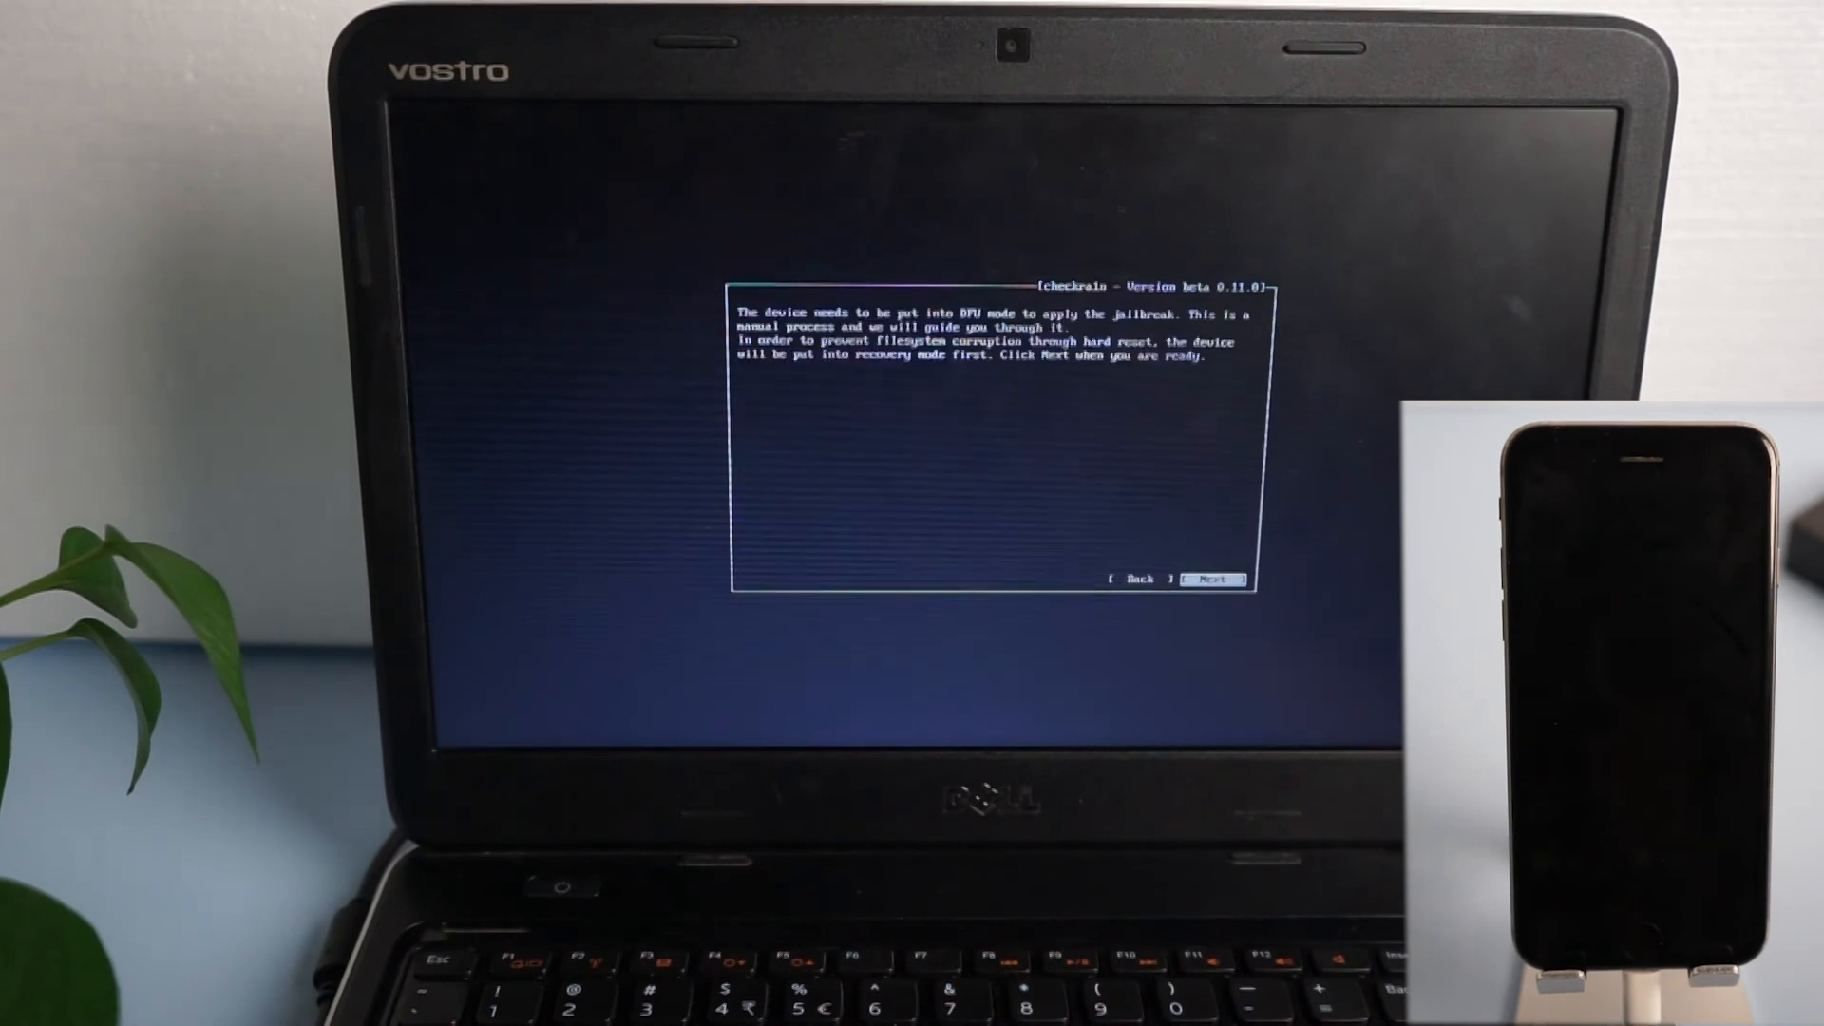
# Jailbreak the iPhone through recovery and DFU mode in checkra1n, then start iCloud activation lock removal.
pyautogui.click(1212, 577)
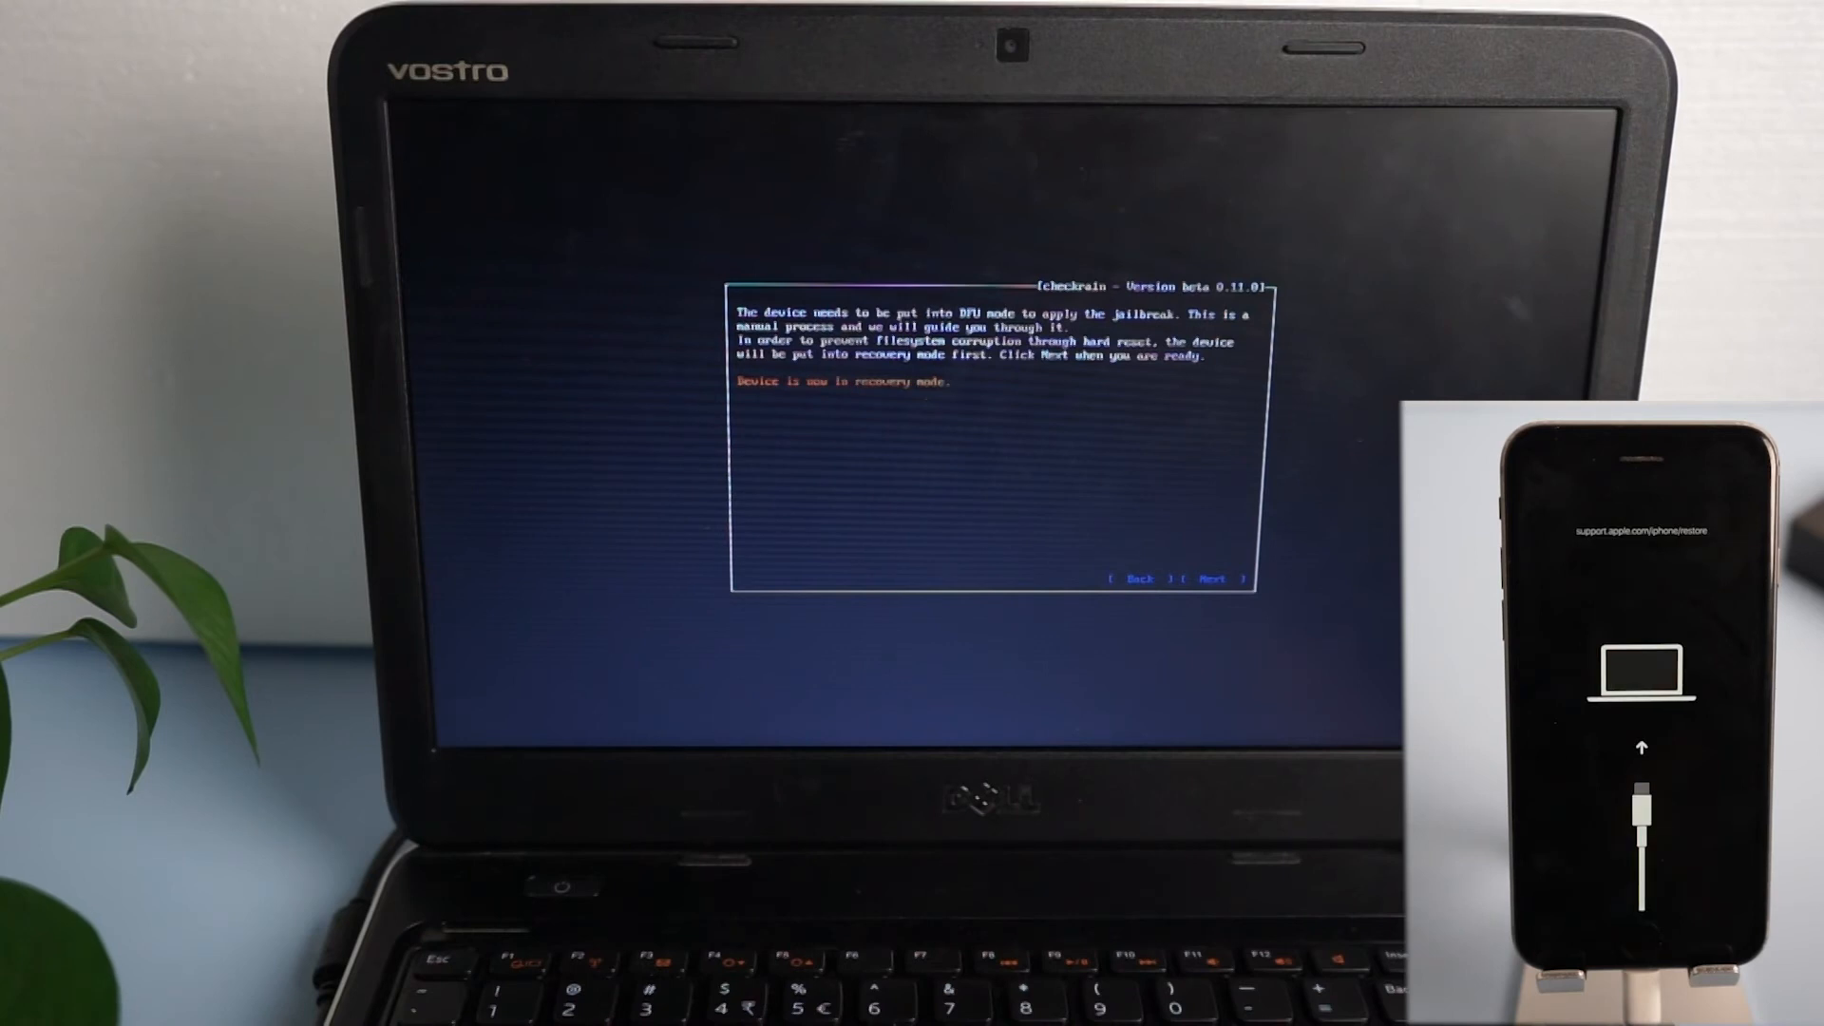
pyautogui.click(1210, 578)
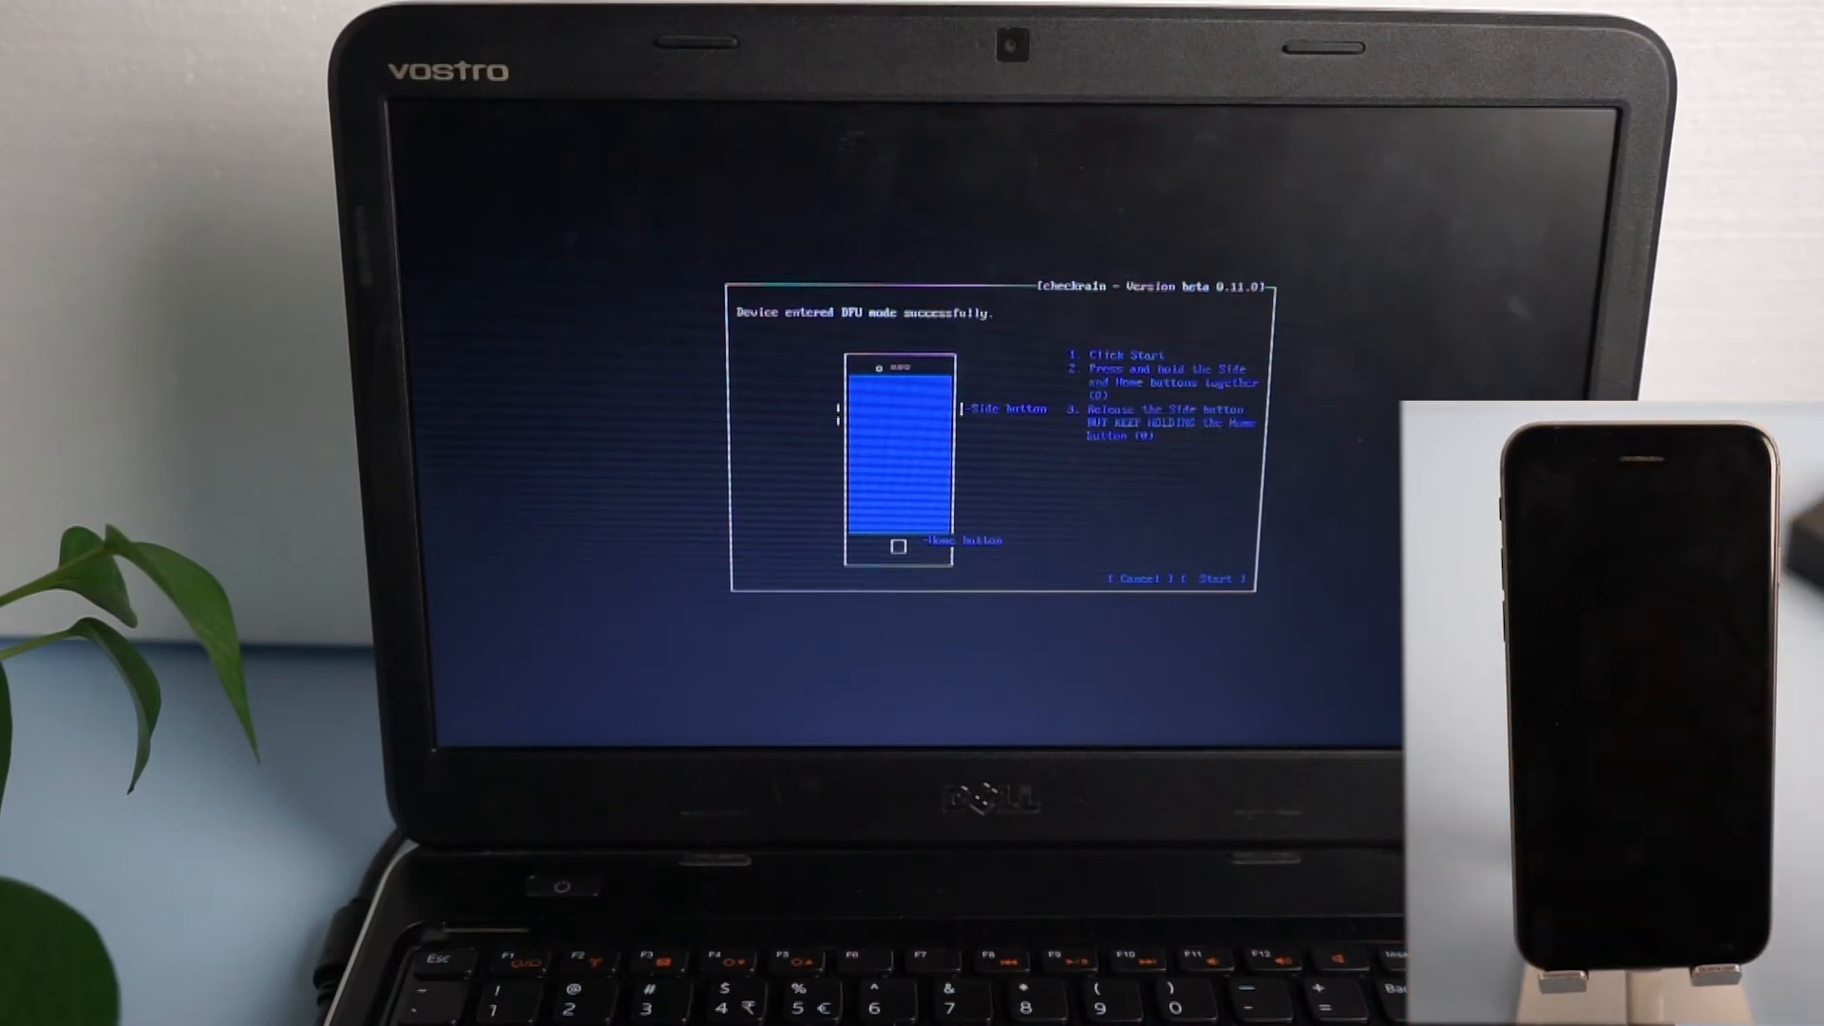
pyautogui.click(1215, 578)
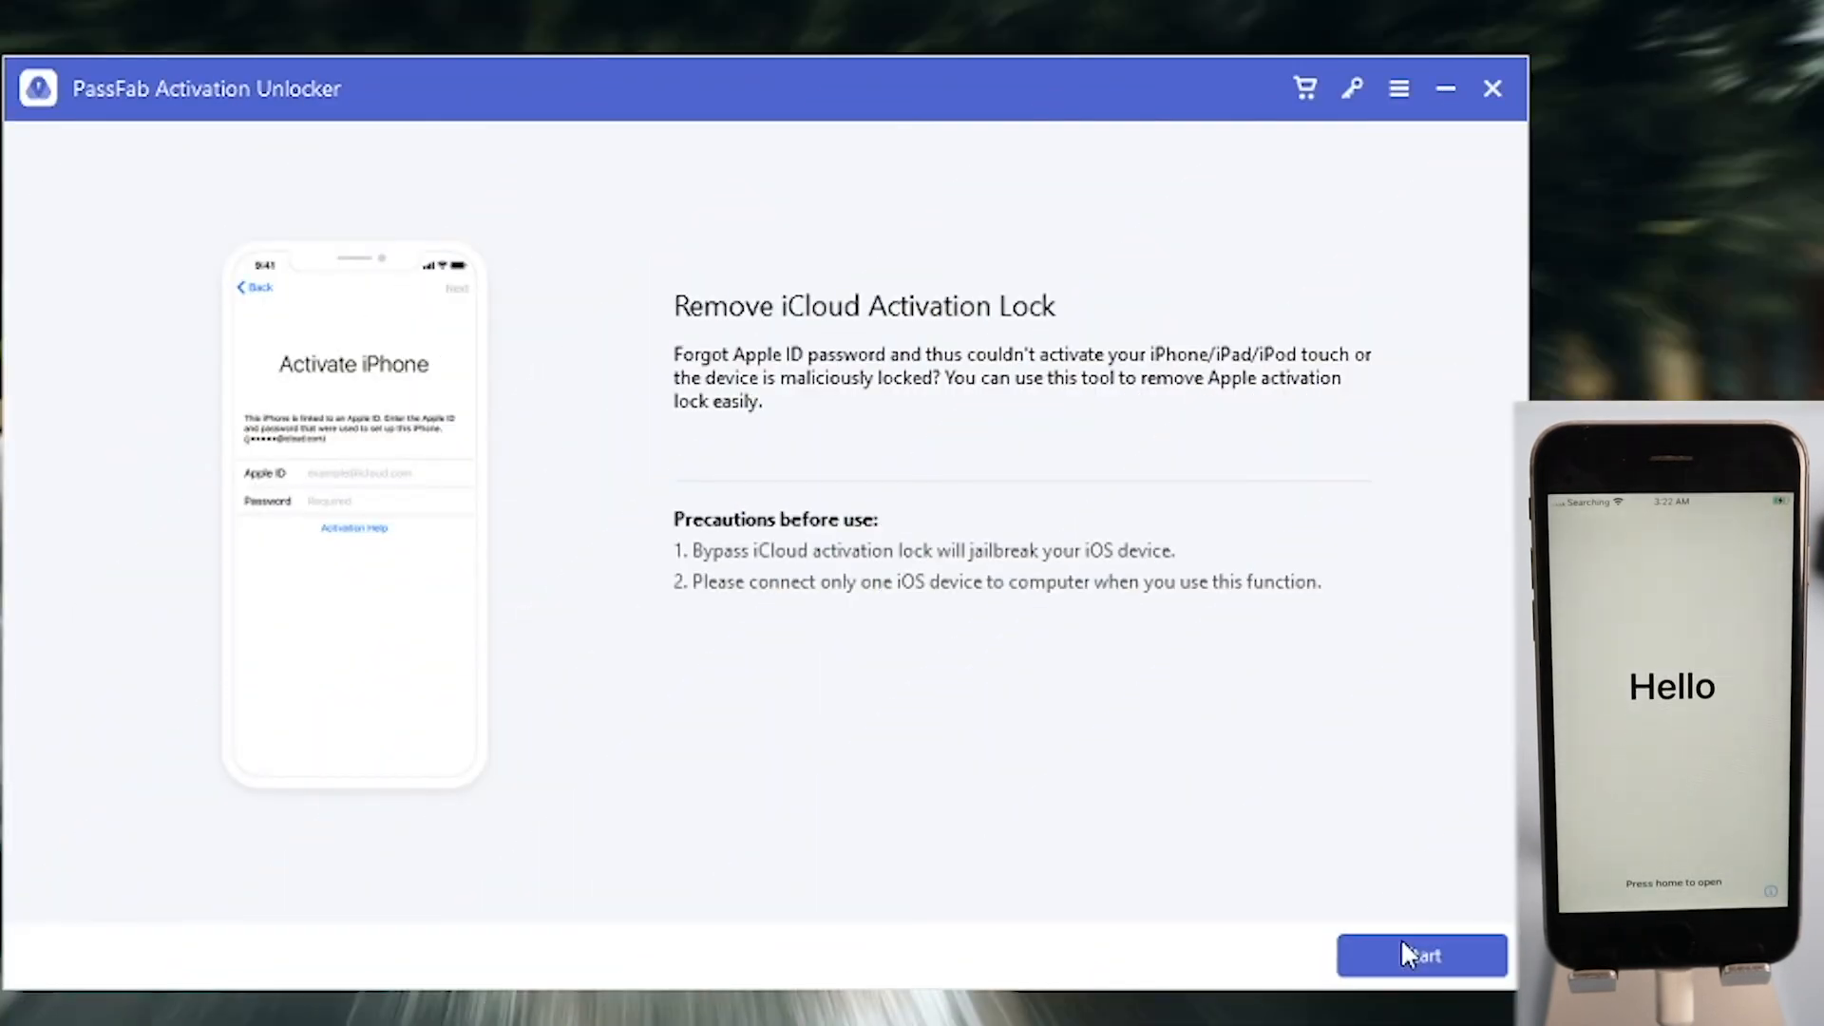
pyautogui.click(1421, 955)
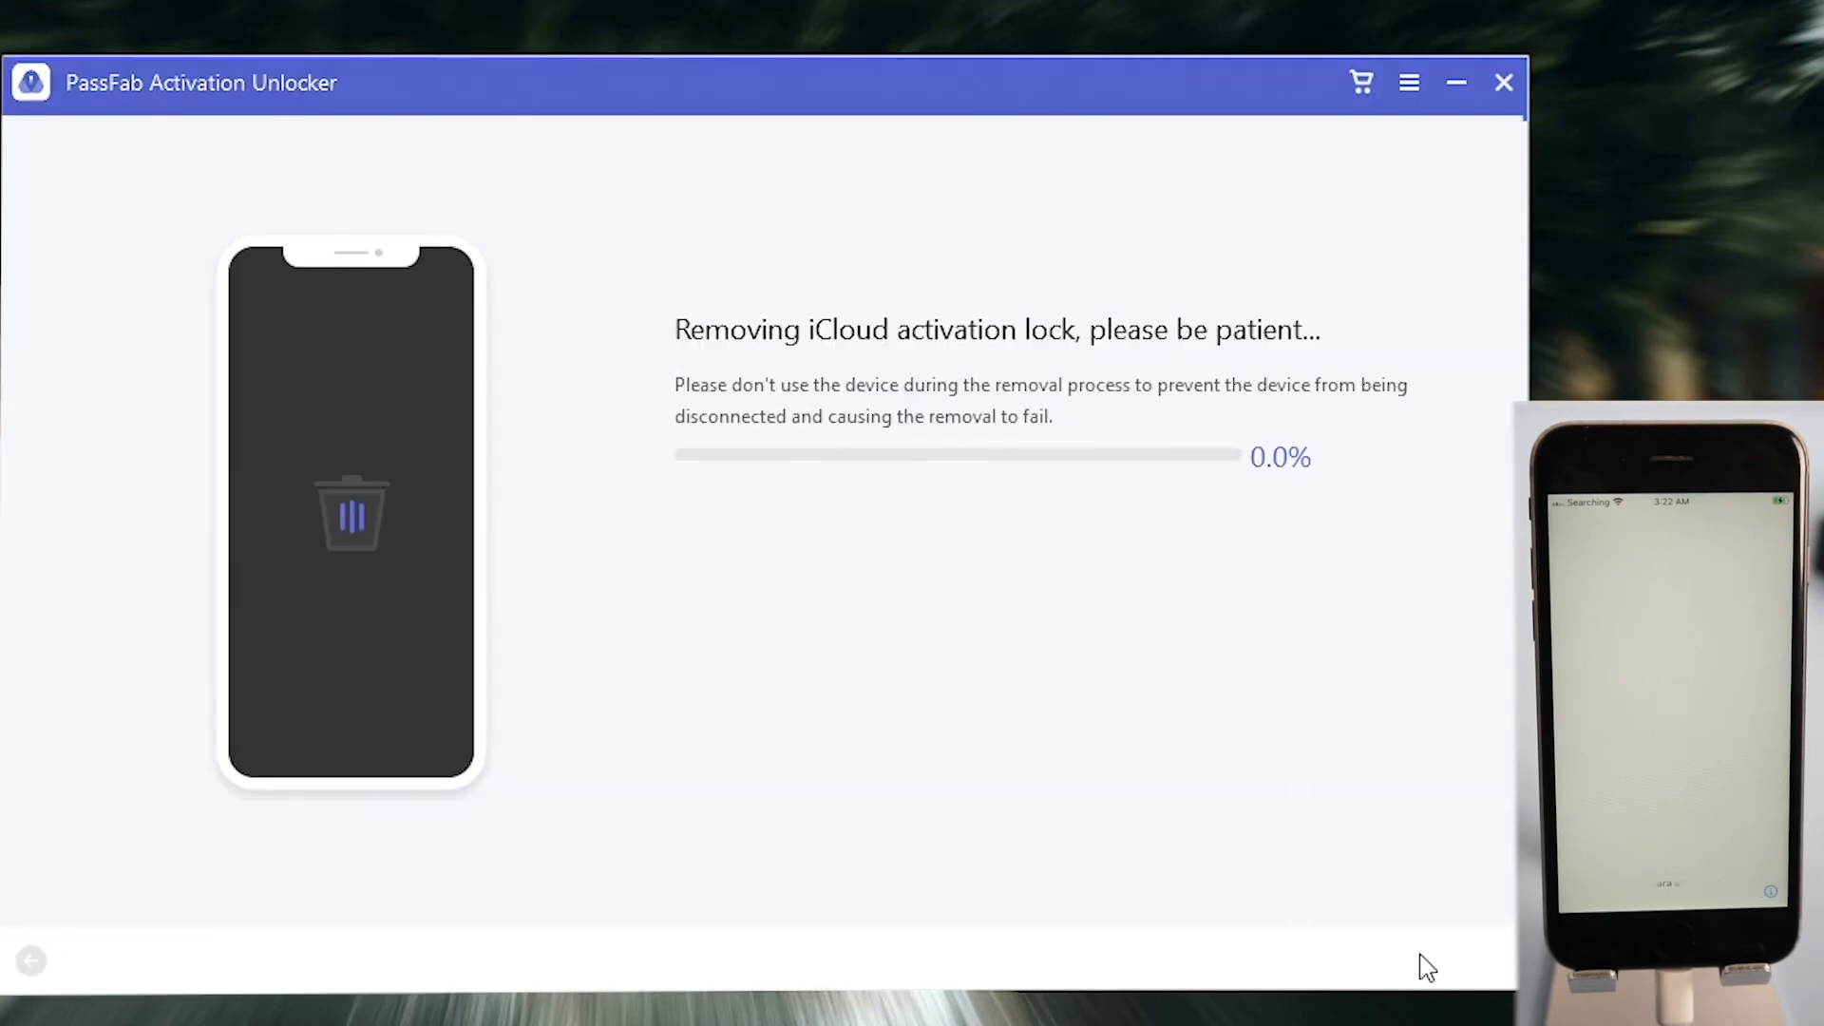